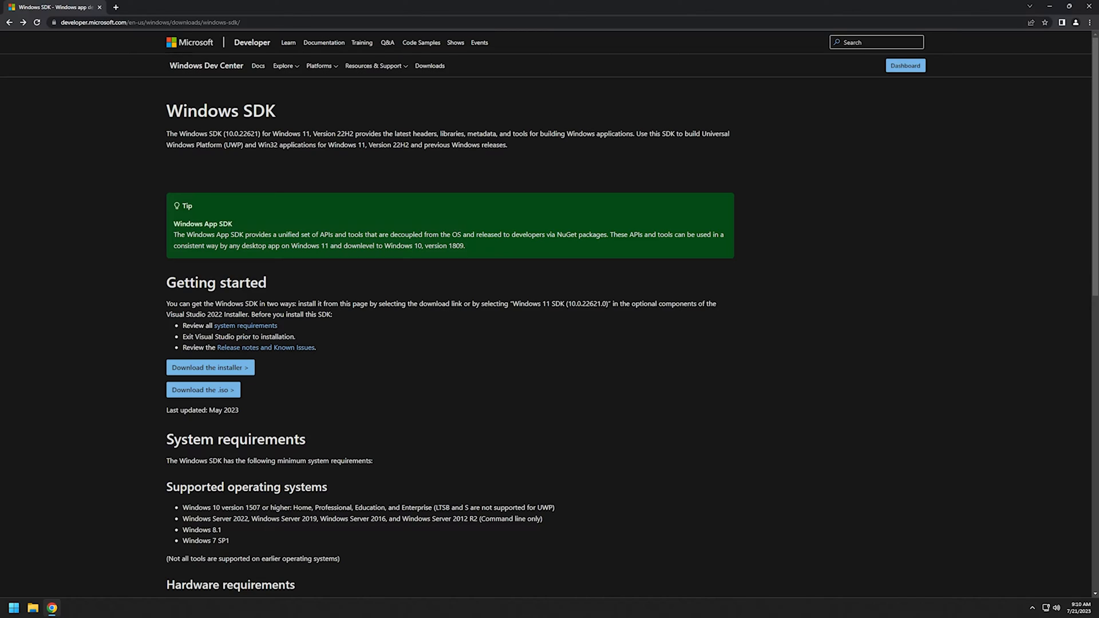
pyautogui.moveTo(509, 299)
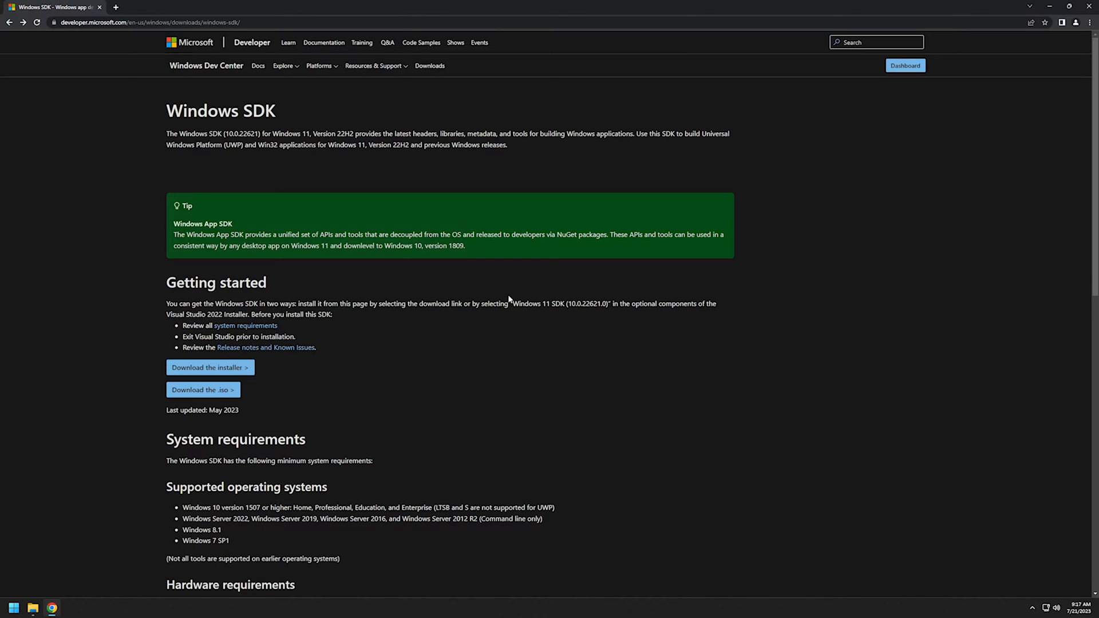
pyautogui.moveTo(475, 269)
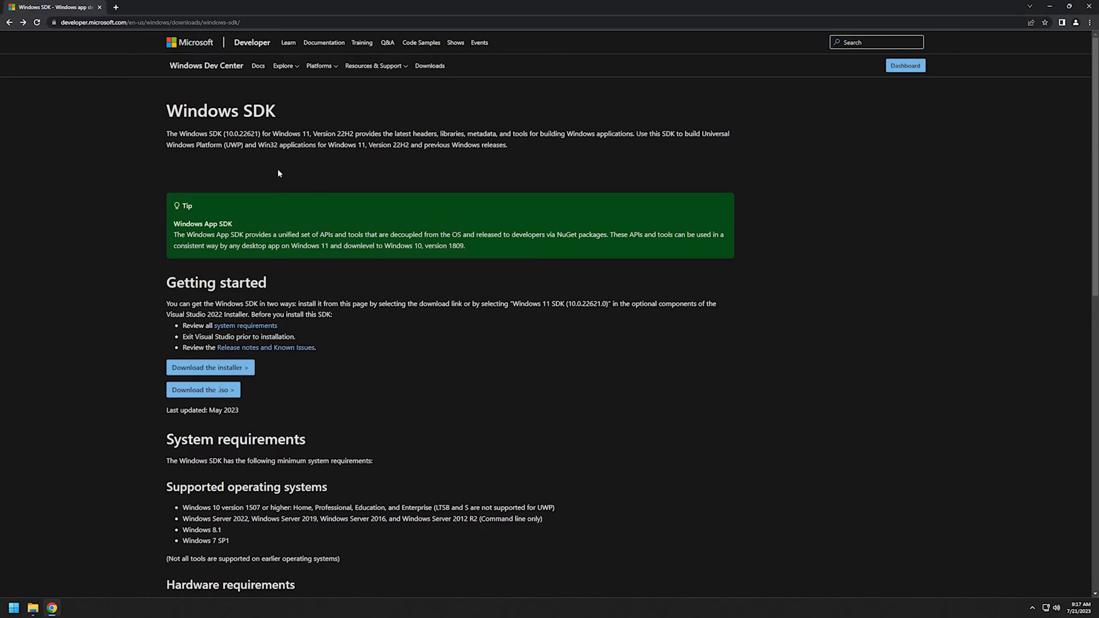
pyautogui.moveTo(299, 180)
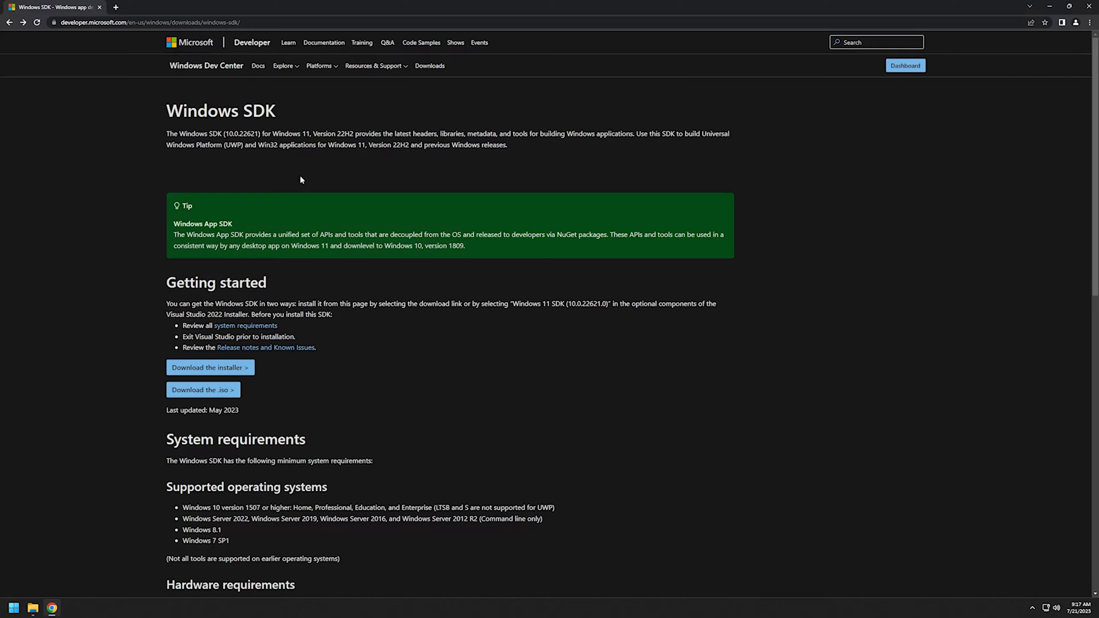
pyautogui.moveTo(334, 224)
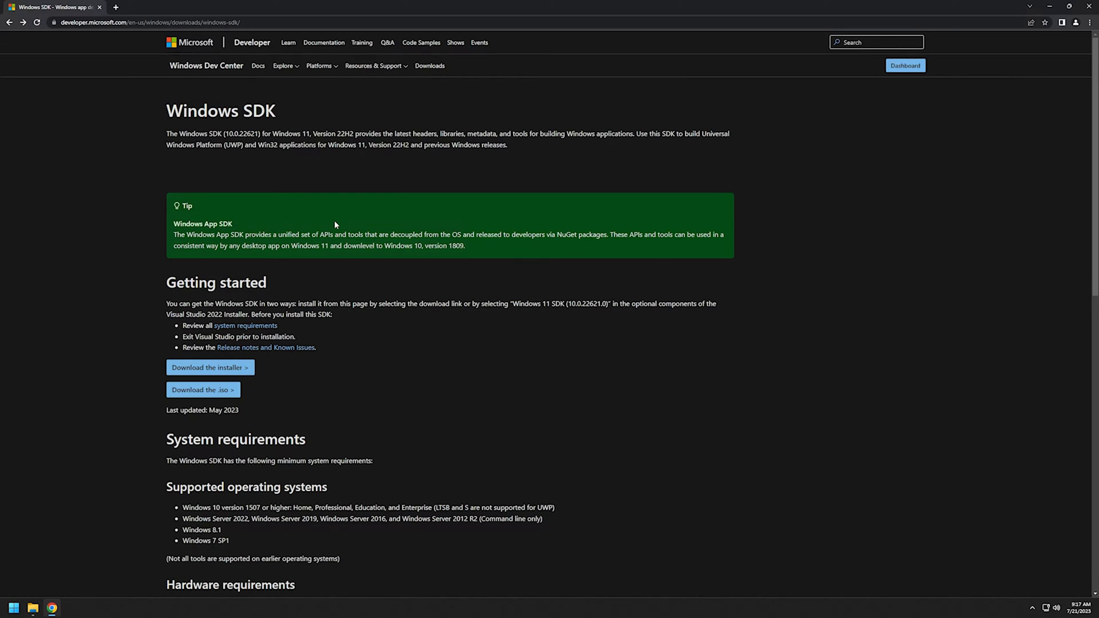
pyautogui.moveTo(272, 384)
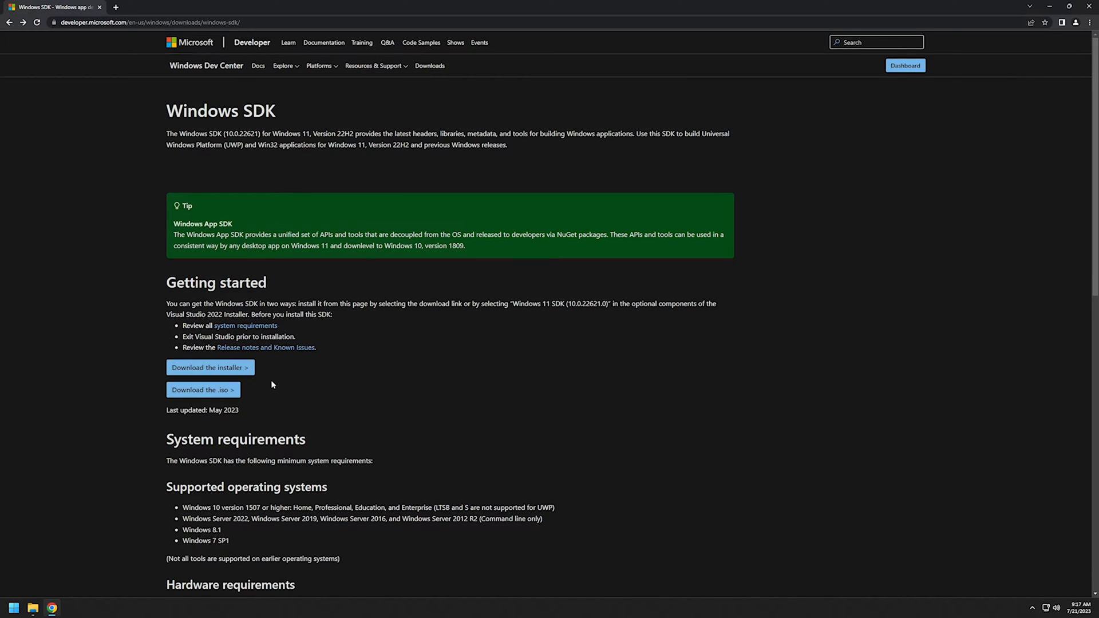
pyautogui.moveTo(202, 389)
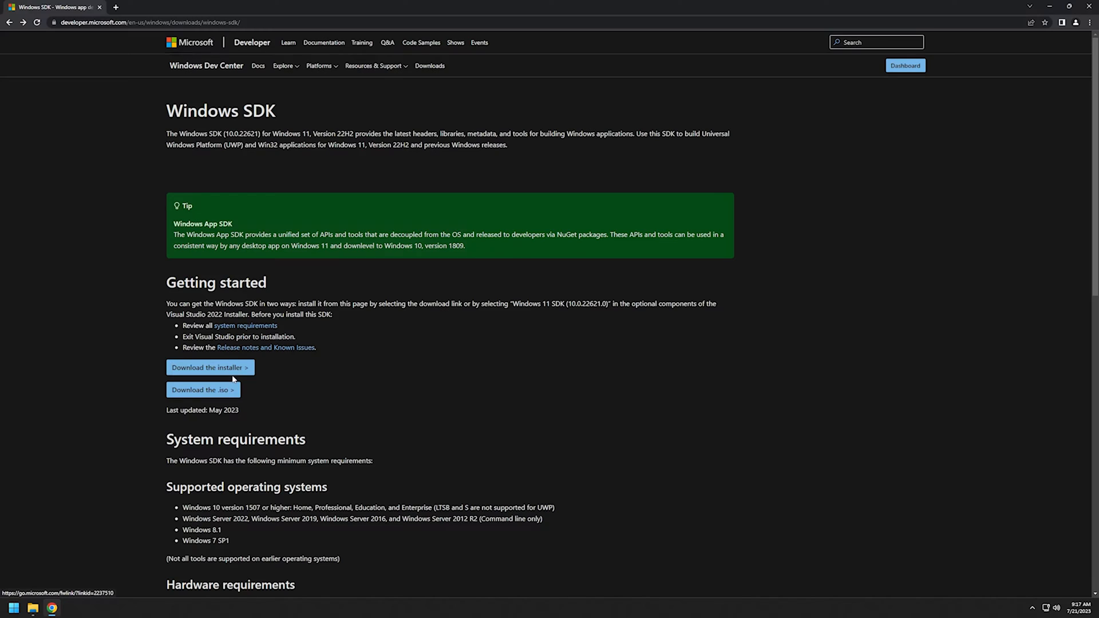
pyautogui.moveTo(202, 389)
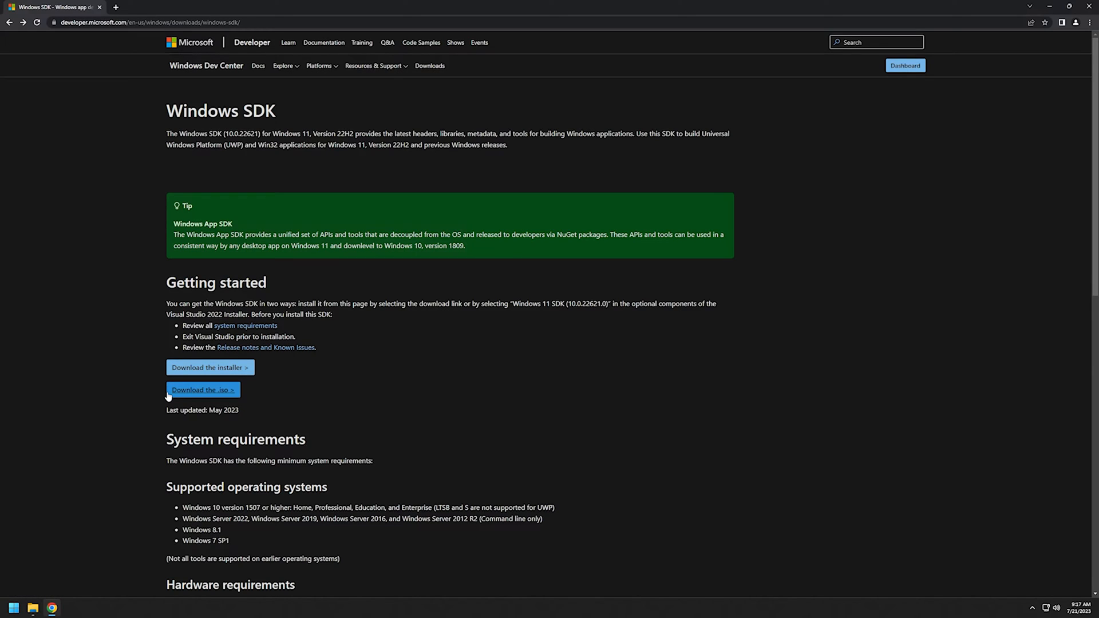
pyautogui.moveTo(202, 389)
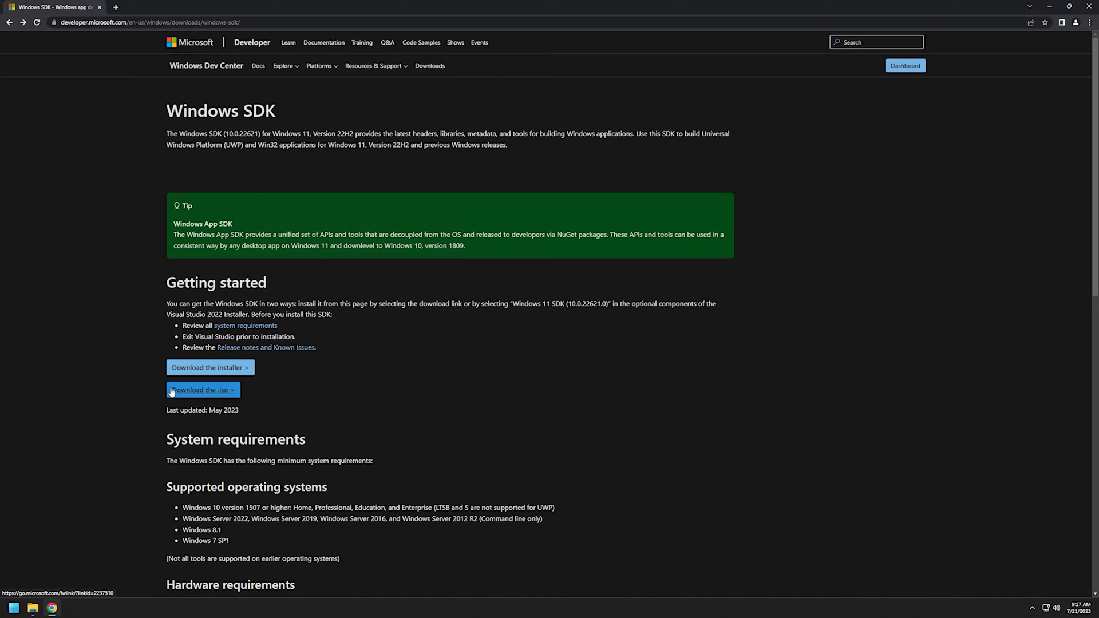
pyautogui.moveTo(210, 367)
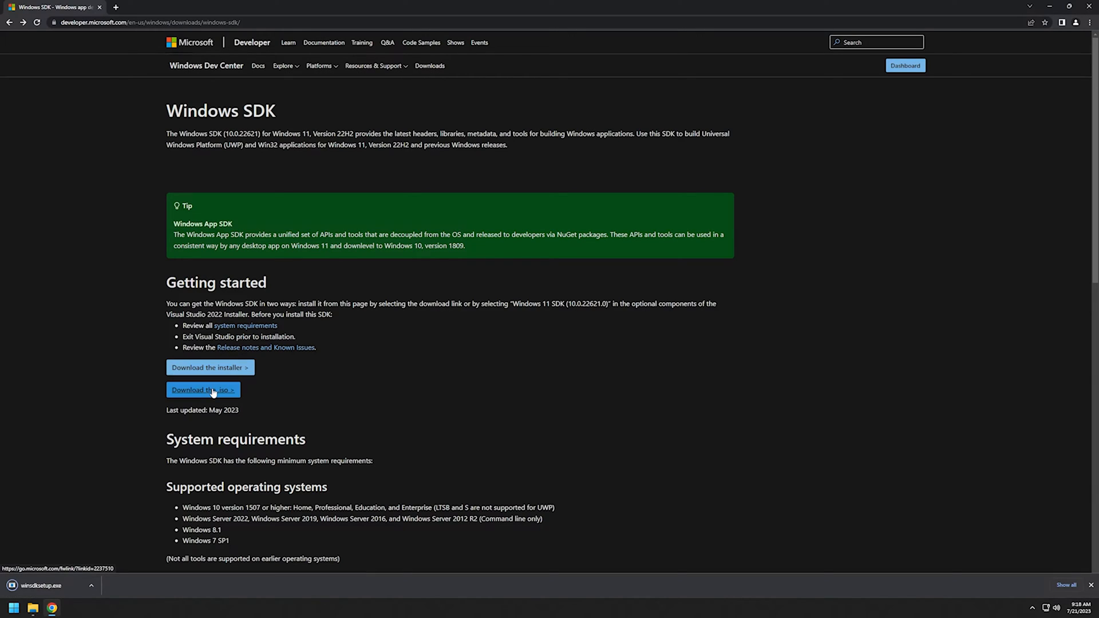
# - Start downloading the Windows SDK ISO image from the download page
pyautogui.click(202, 389)
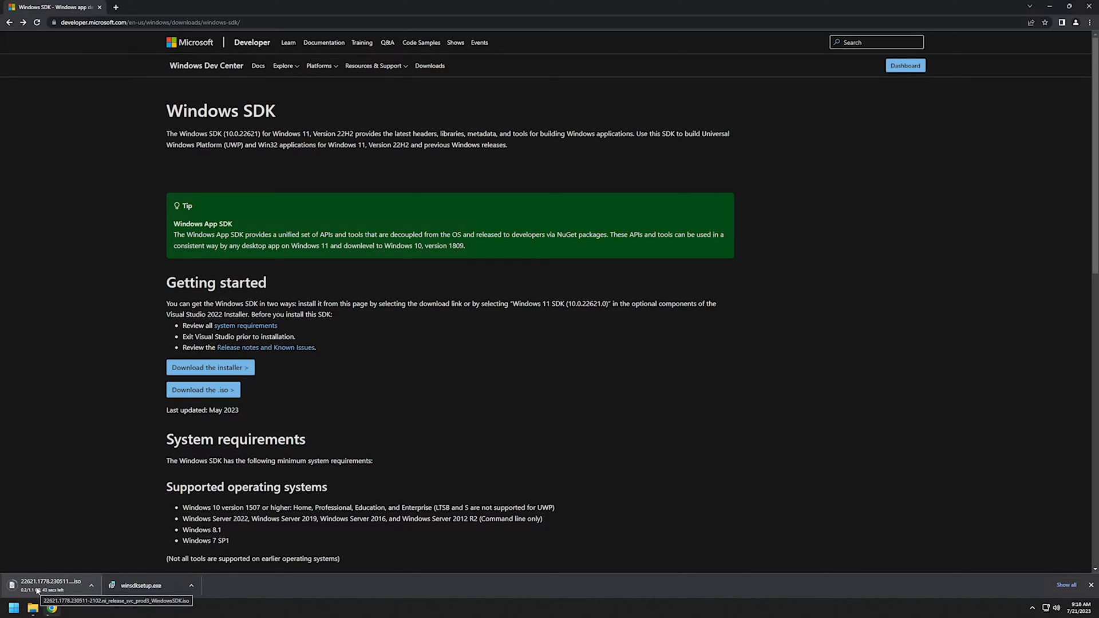
# - Show the Downloads folder, check the SDK ISO's properties, and select the ISO
pyautogui.click(32, 607)
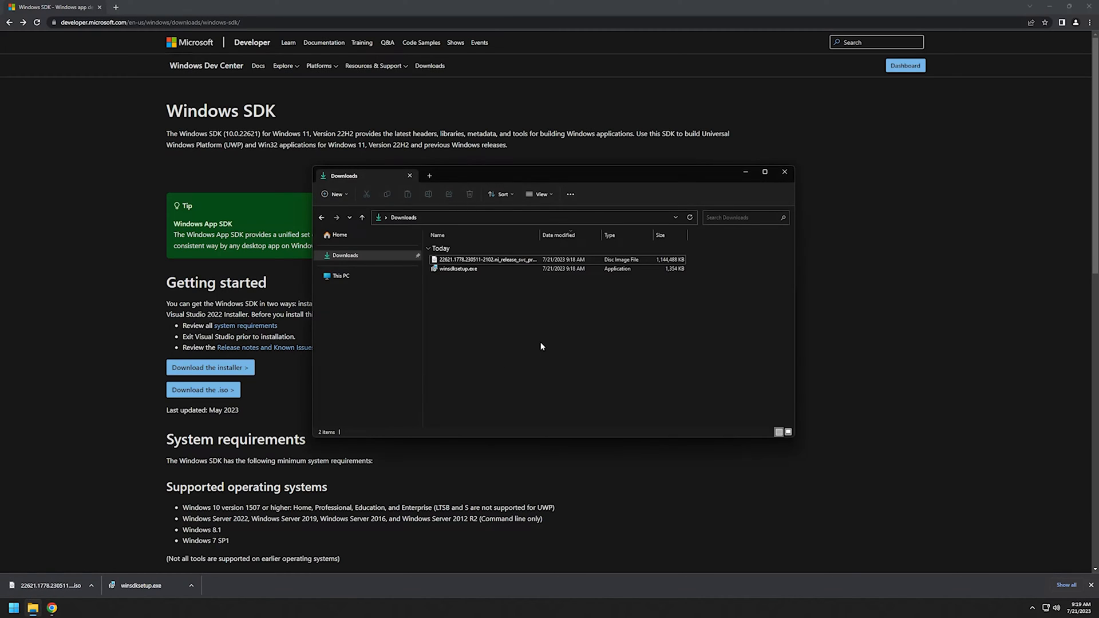
pyautogui.moveTo(538, 243)
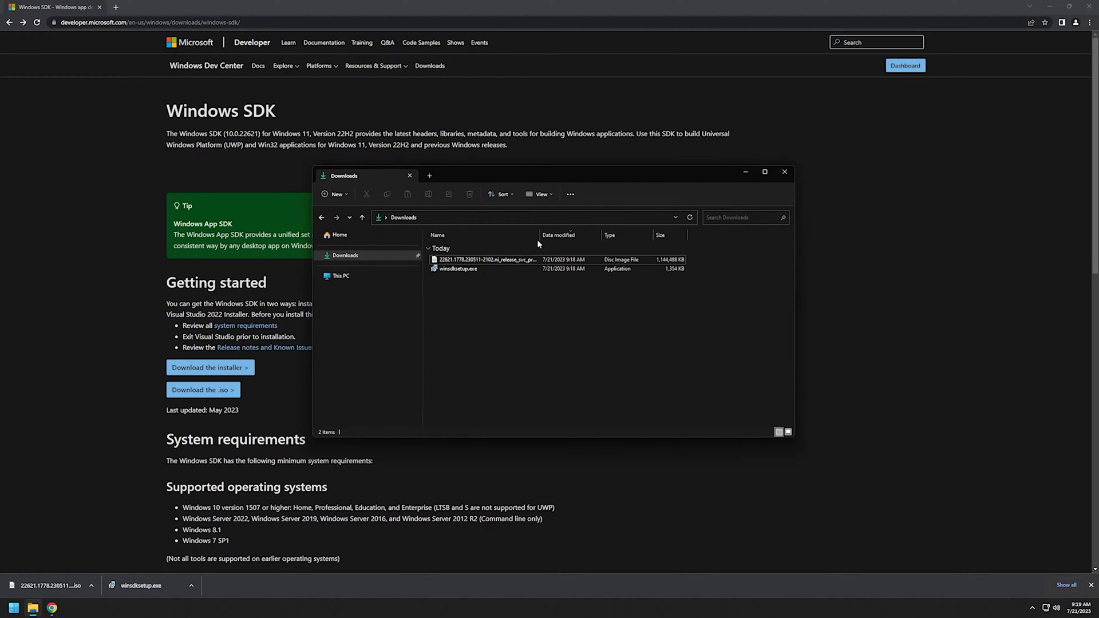
pyautogui.click(488, 260)
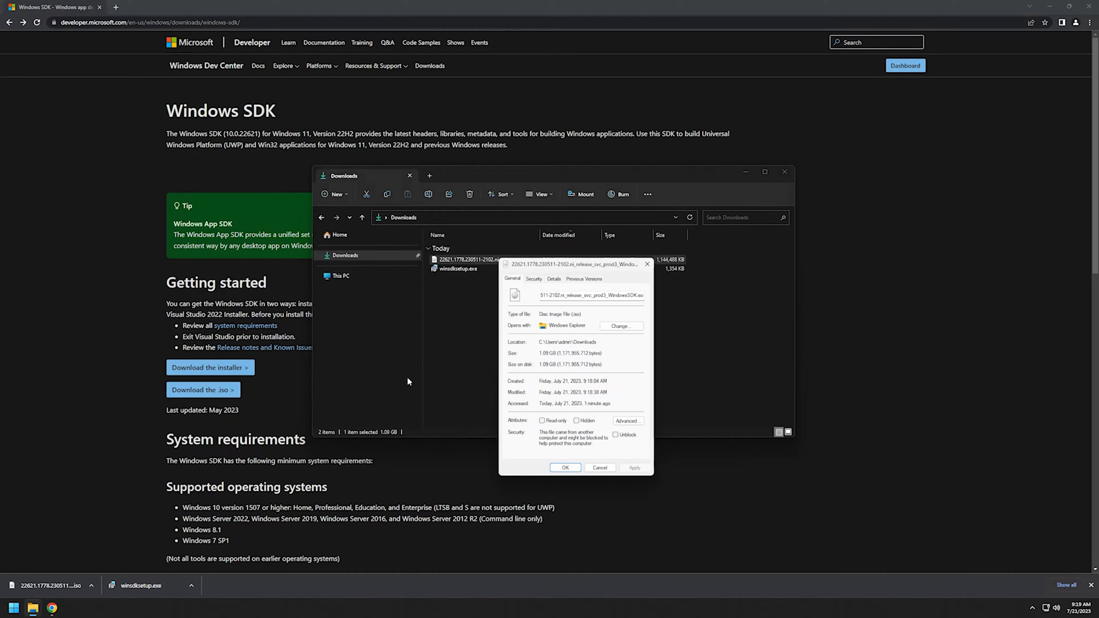
pyautogui.click(598, 467)
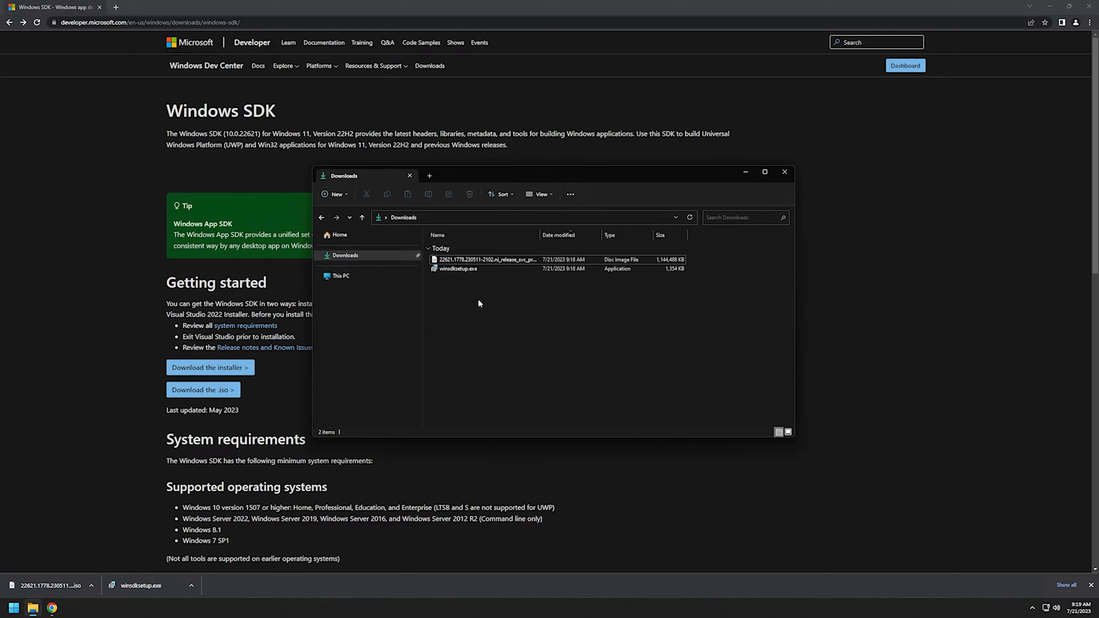
pyautogui.moveTo(456, 268)
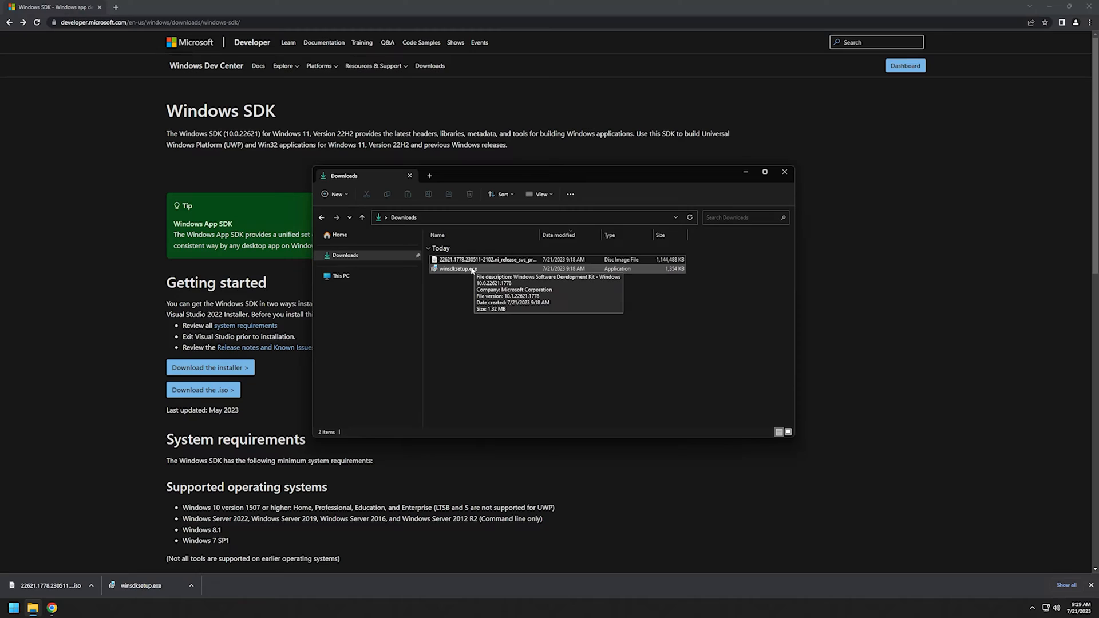
pyautogui.moveTo(539, 239)
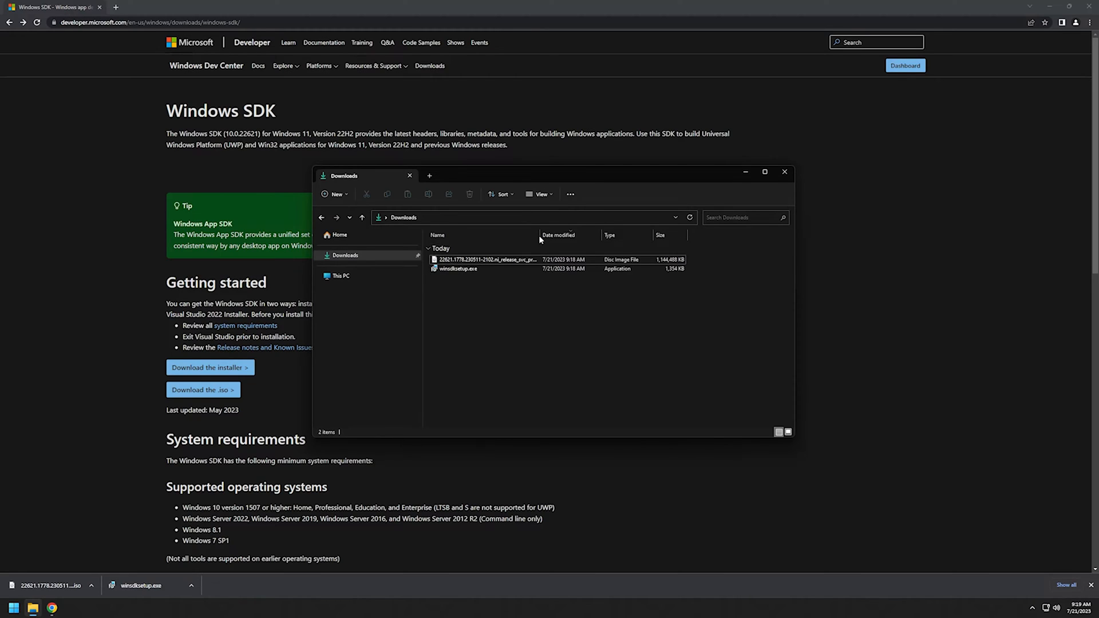
pyautogui.click(486, 260)
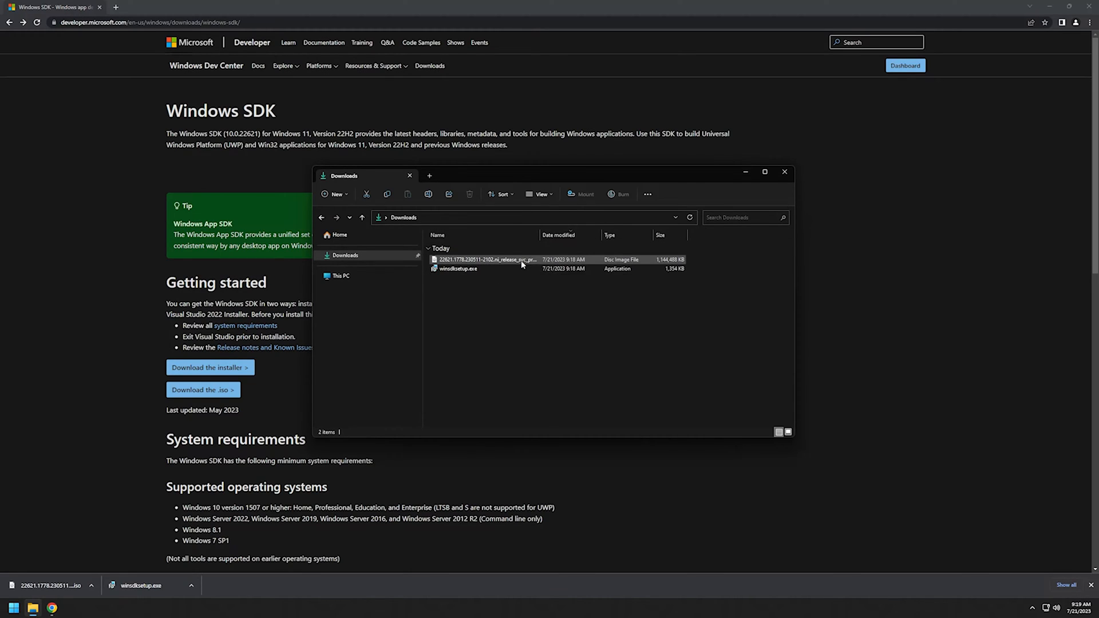
# - Mount the SDK ISO as drive D:, enter its Installers folder and run Orca-x86_en-us.msi
pyautogui.click(485, 260)
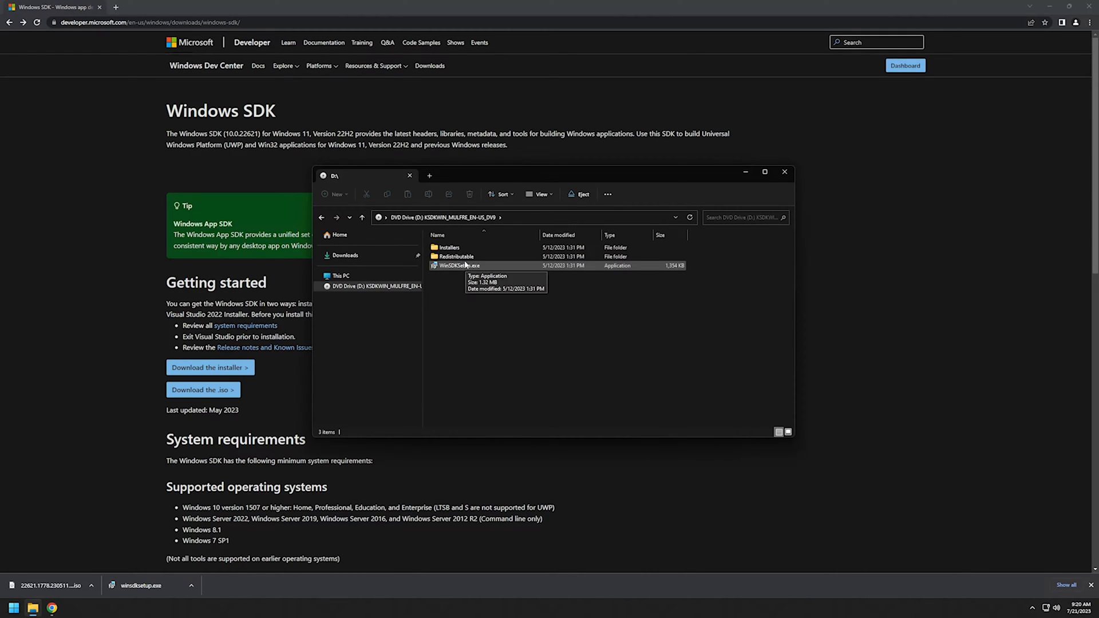
pyautogui.doubleClick(445, 247)
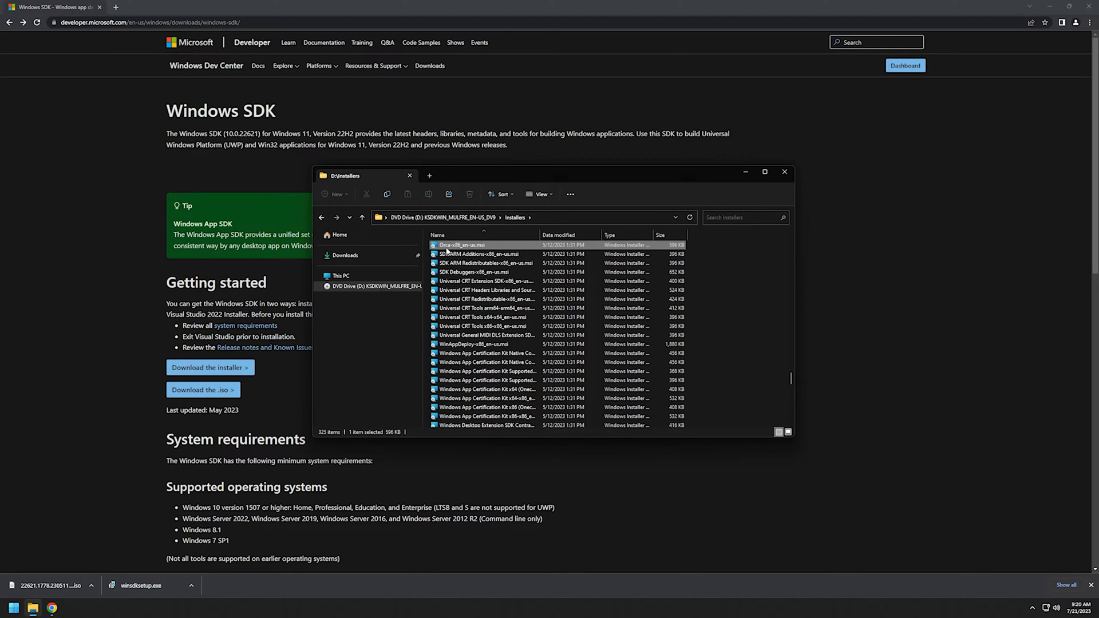
pyautogui.moveTo(492, 249)
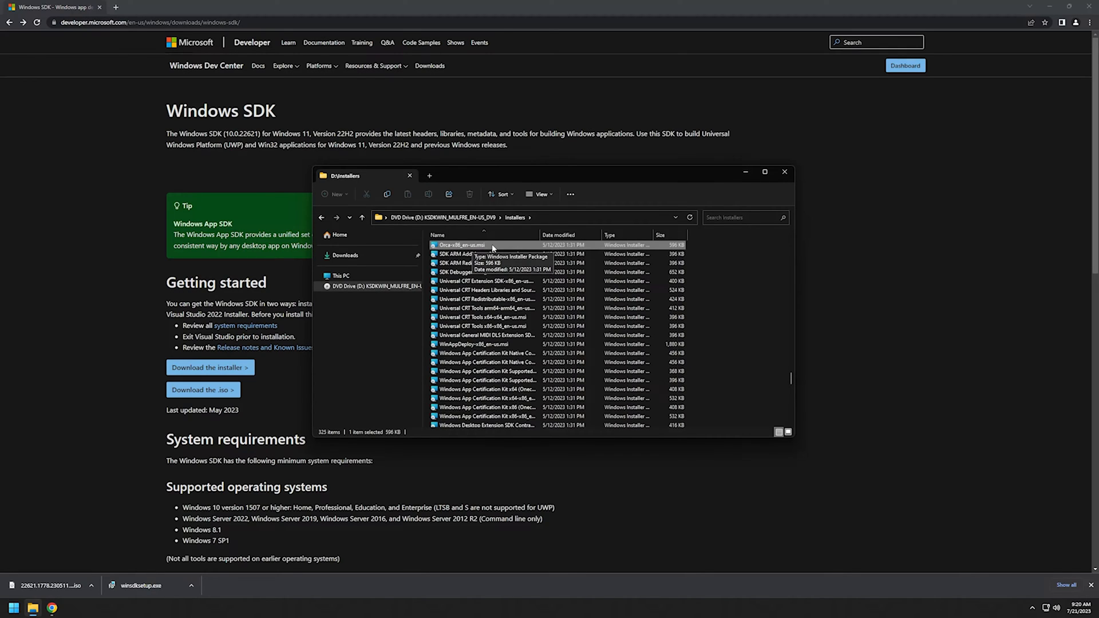
pyautogui.doubleClick(463, 245)
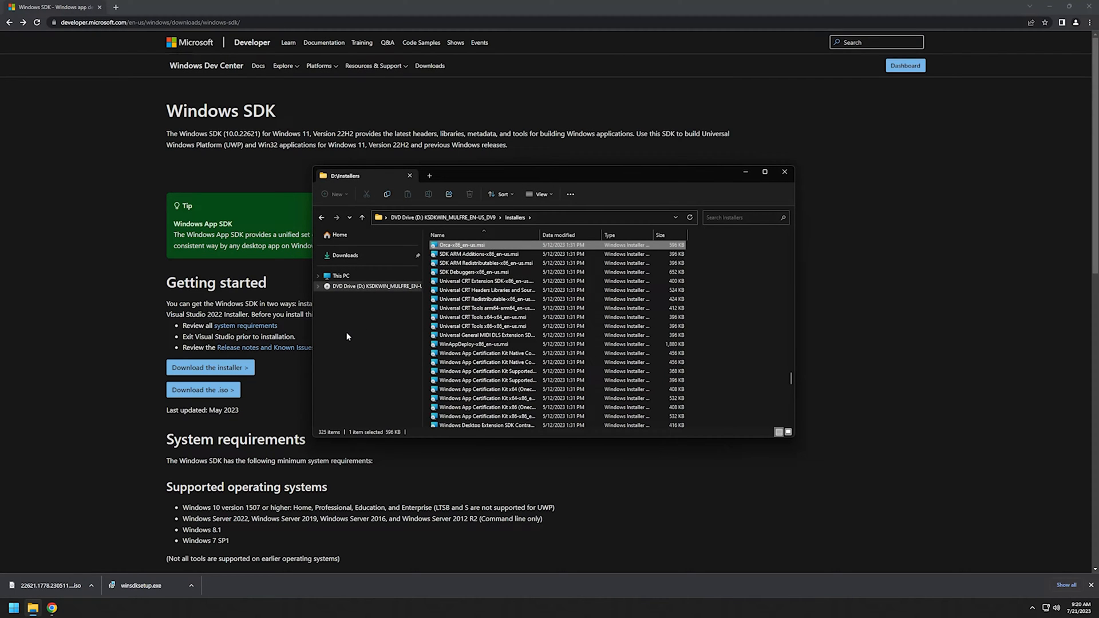
pyautogui.moveTo(453, 251)
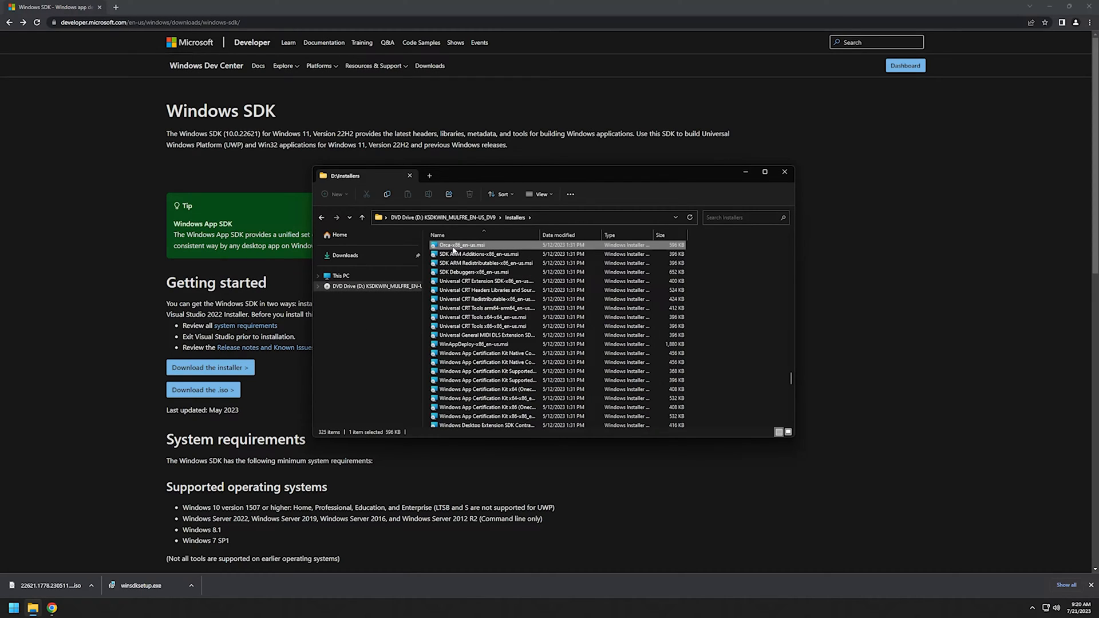
pyautogui.rightClick(454, 244)
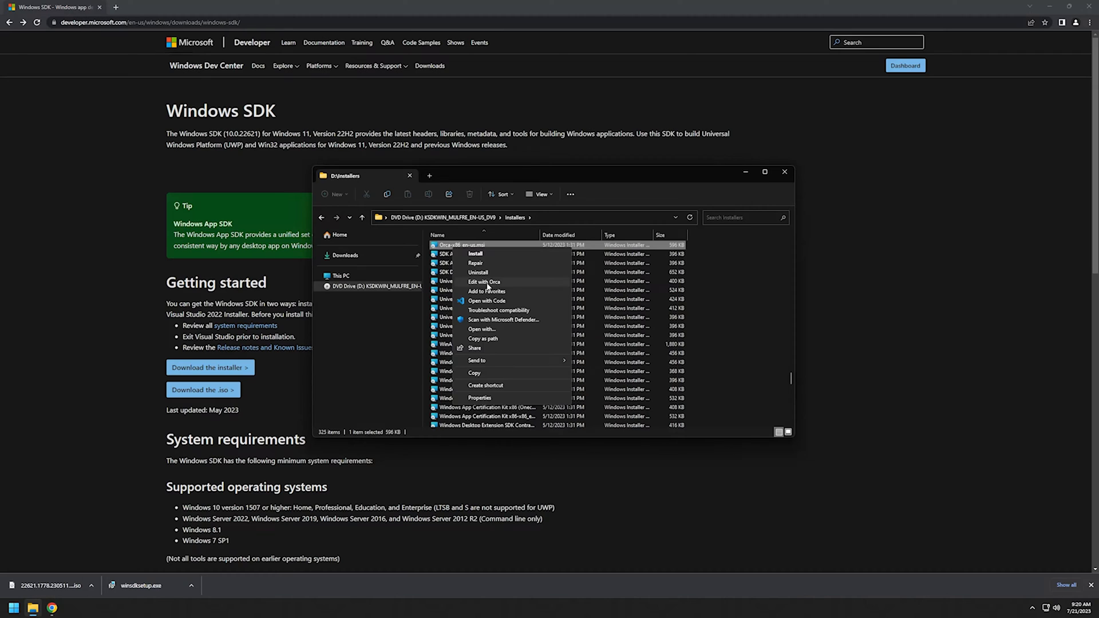
pyautogui.click(484, 281)
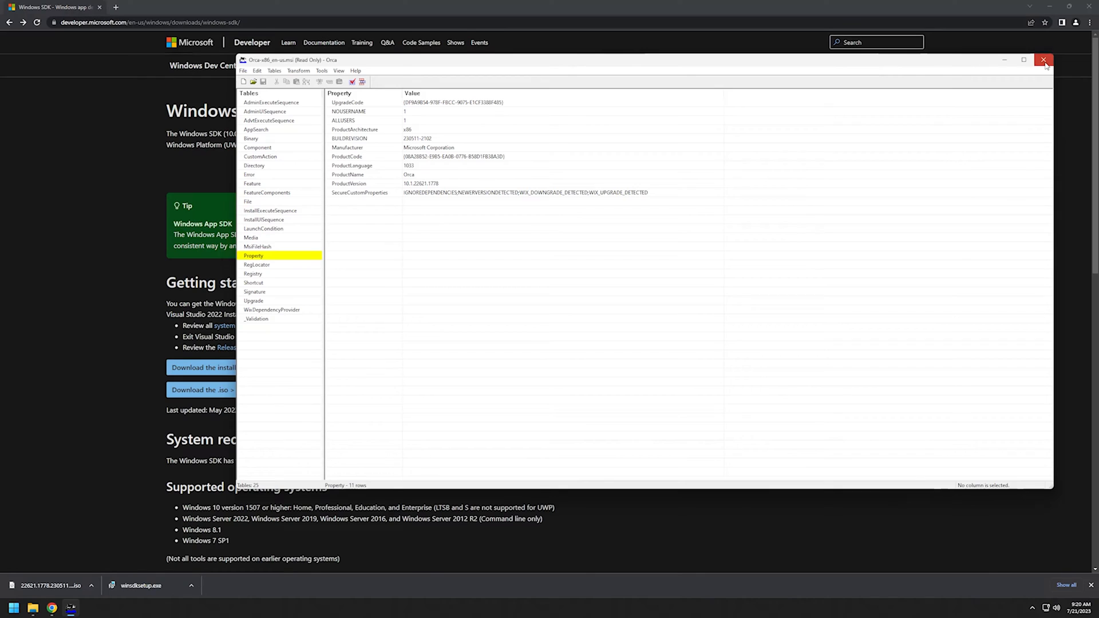
pyautogui.click(1044, 60)
pyautogui.write('cont')
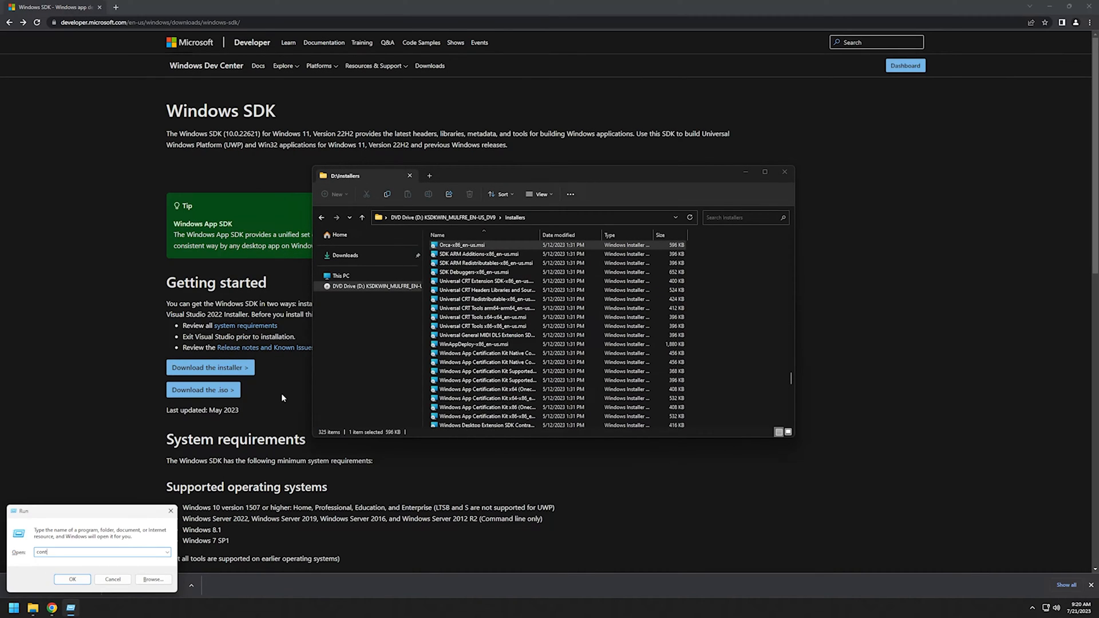
# - Reach Programs and Features in Control Panel and start uninstalling Orca
pyautogui.click(72, 579)
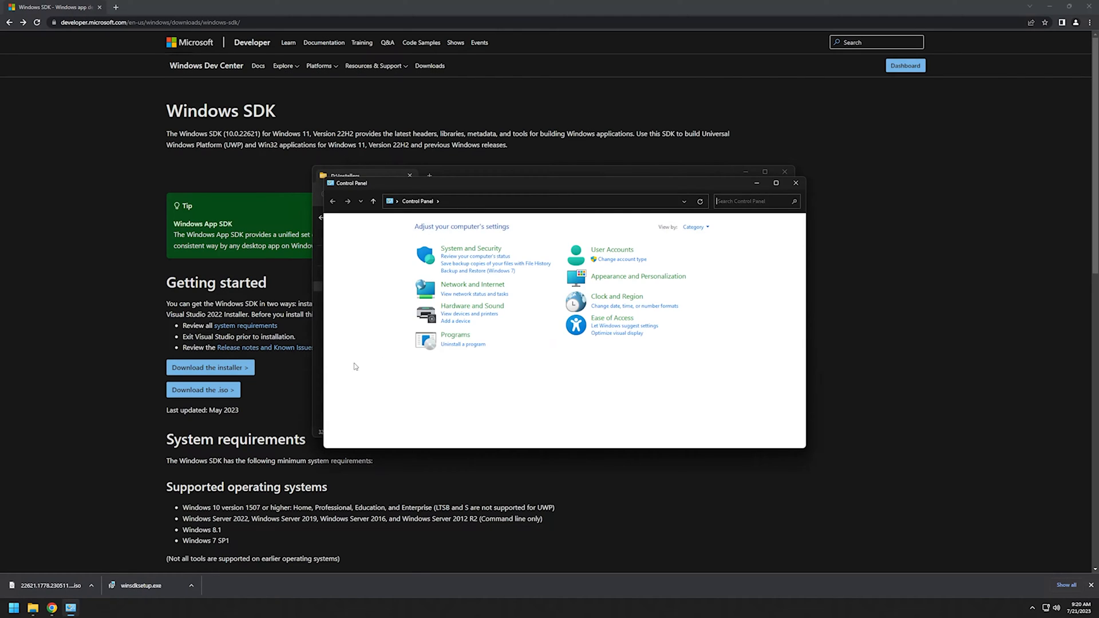
pyautogui.click(462, 345)
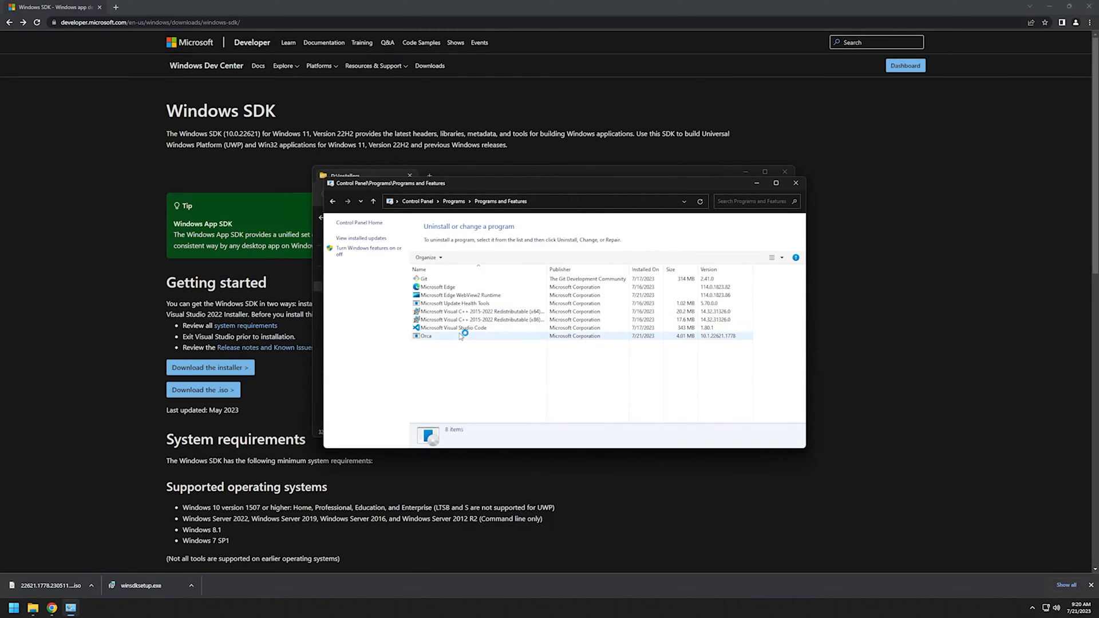
pyautogui.click(459, 257)
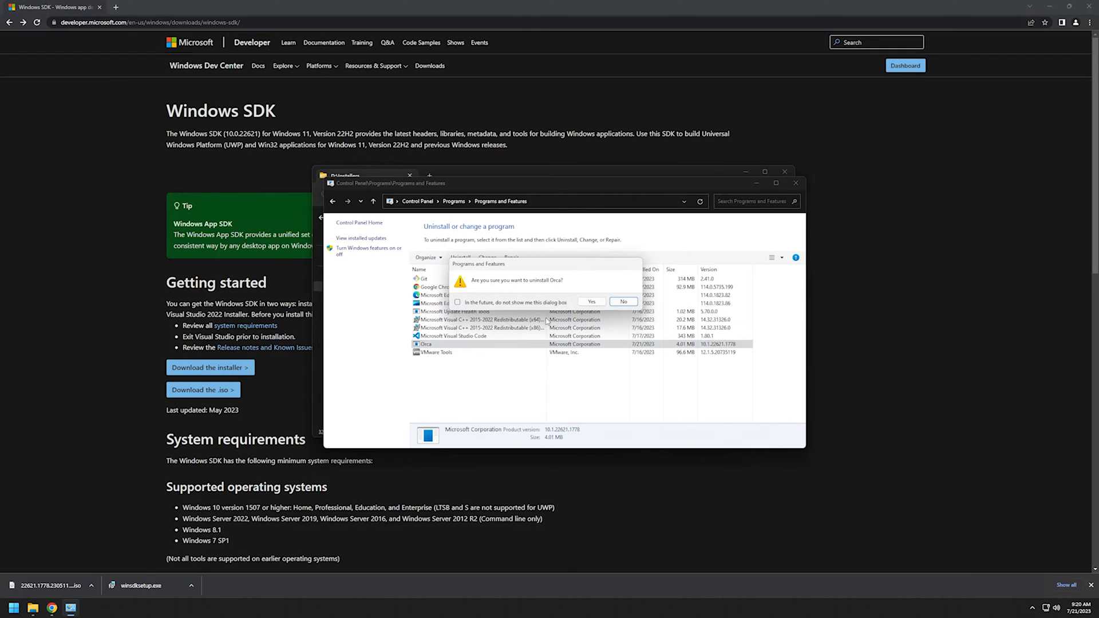
# - Confirm the uninstall prompts and return to the SDK DVD drive's root folder
pyautogui.click(592, 301)
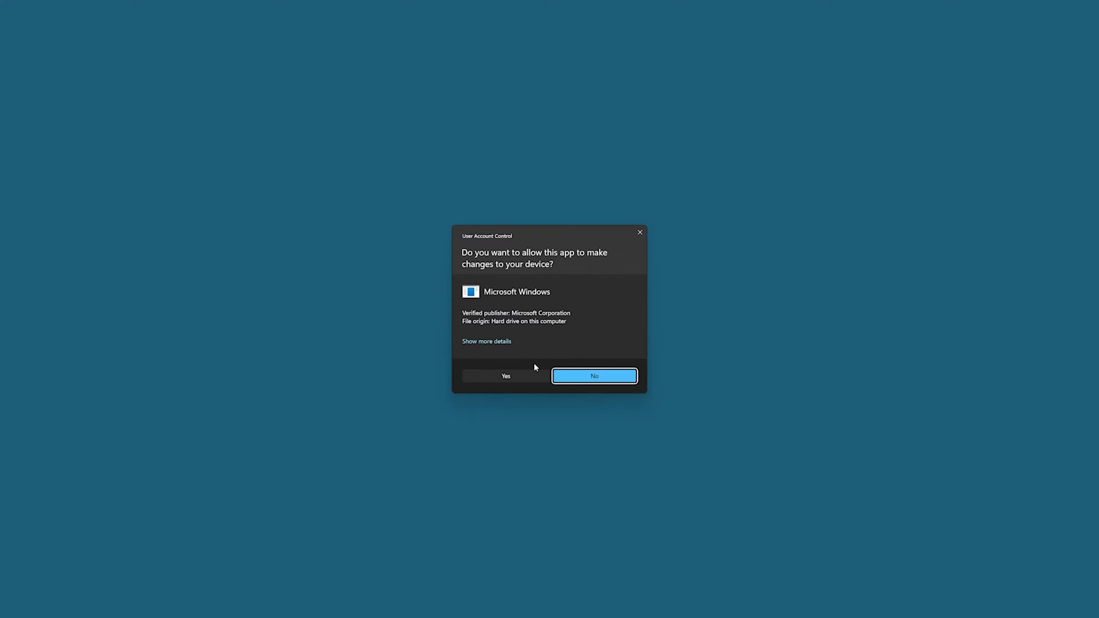
pyautogui.click(594, 376)
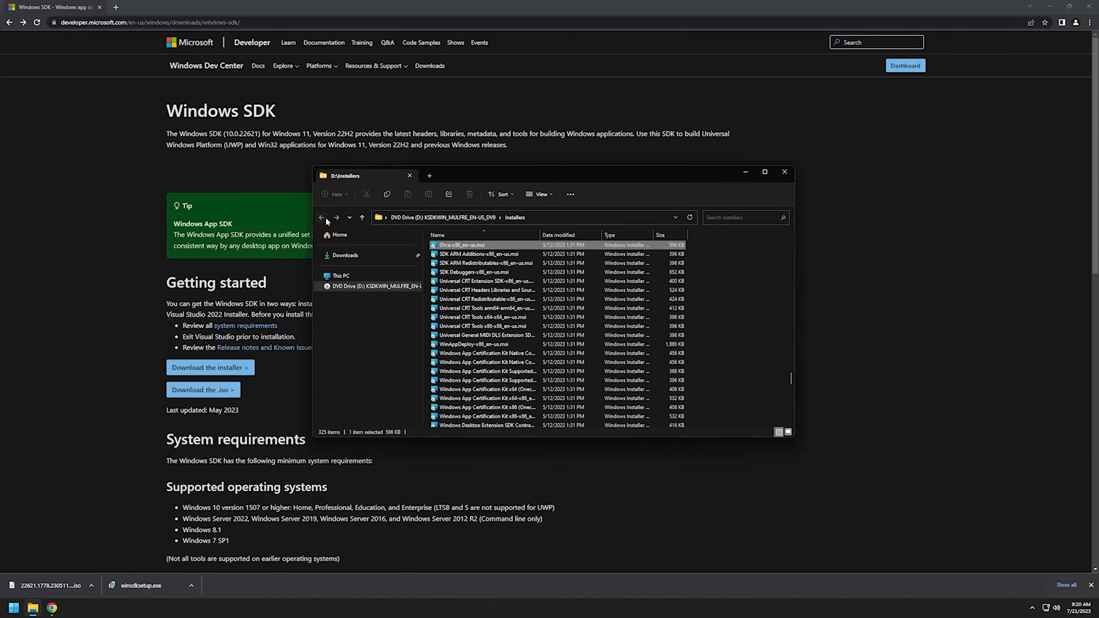
pyautogui.click(321, 217)
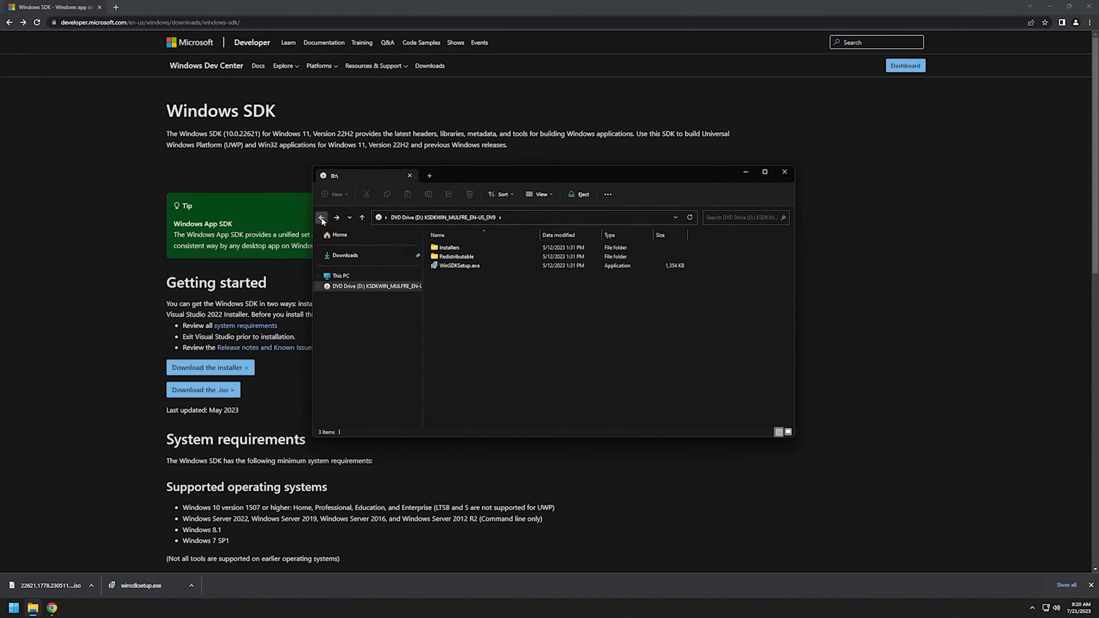
# - Launch WinSDKSetup.exe, keeping the default install location and privacy choice
pyautogui.click(322, 218)
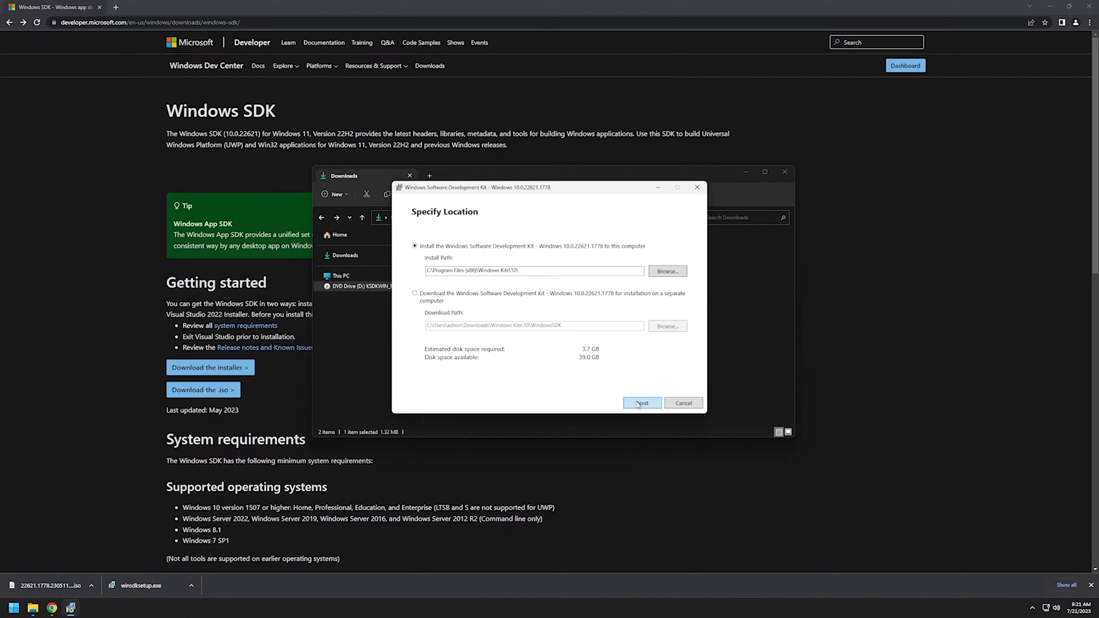
pyautogui.click(641, 402)
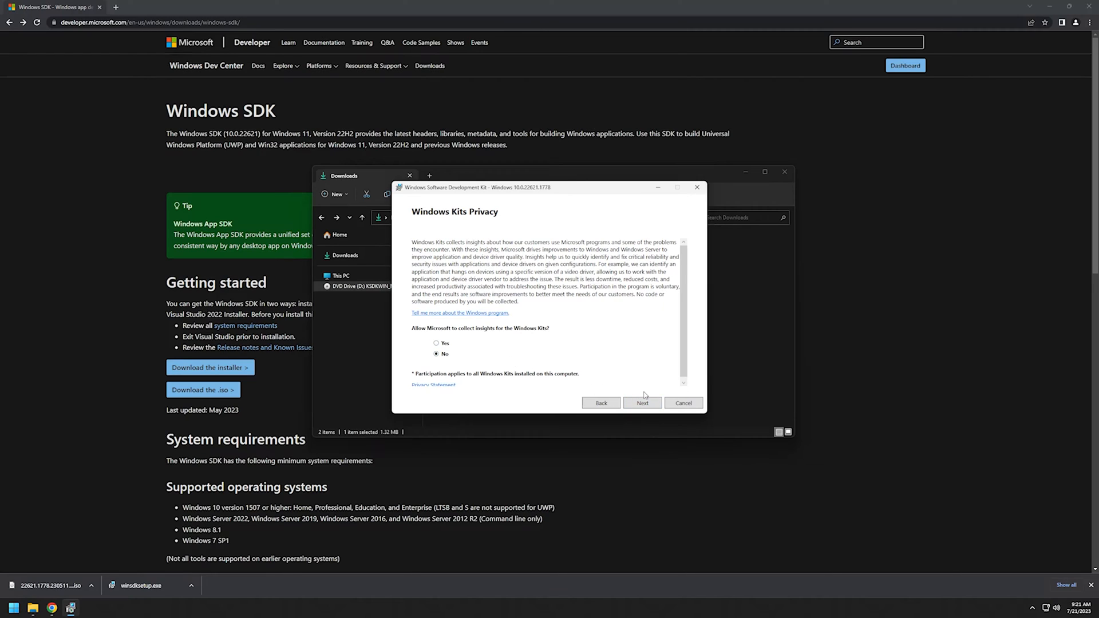
pyautogui.click(641, 401)
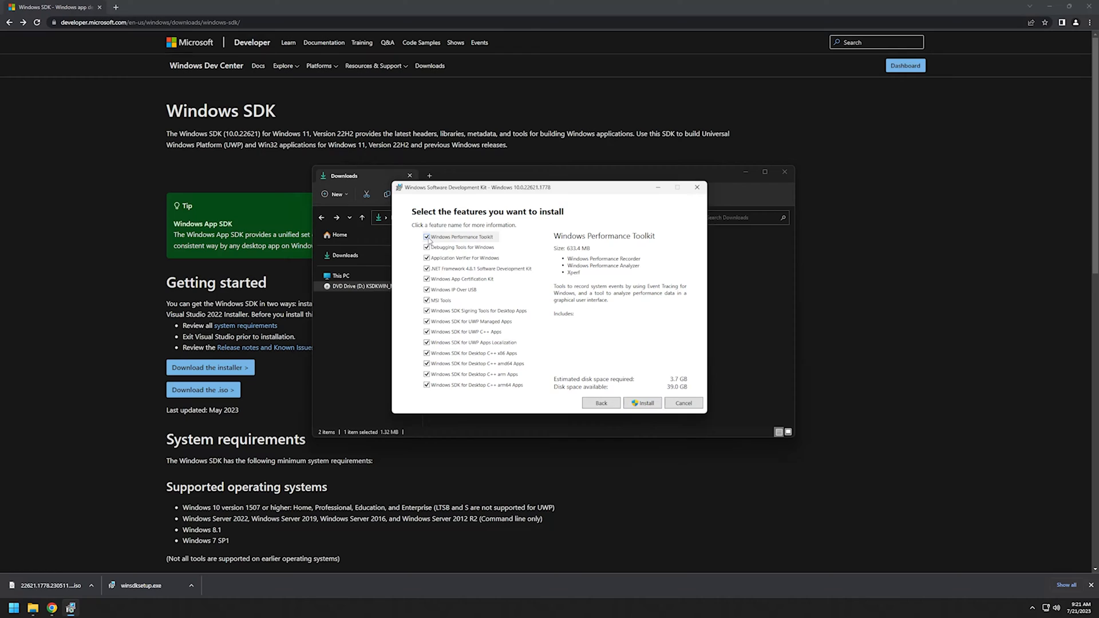
# - Deselect every SDK feature except MSI Tools and start the installation
pyautogui.click(476, 310)
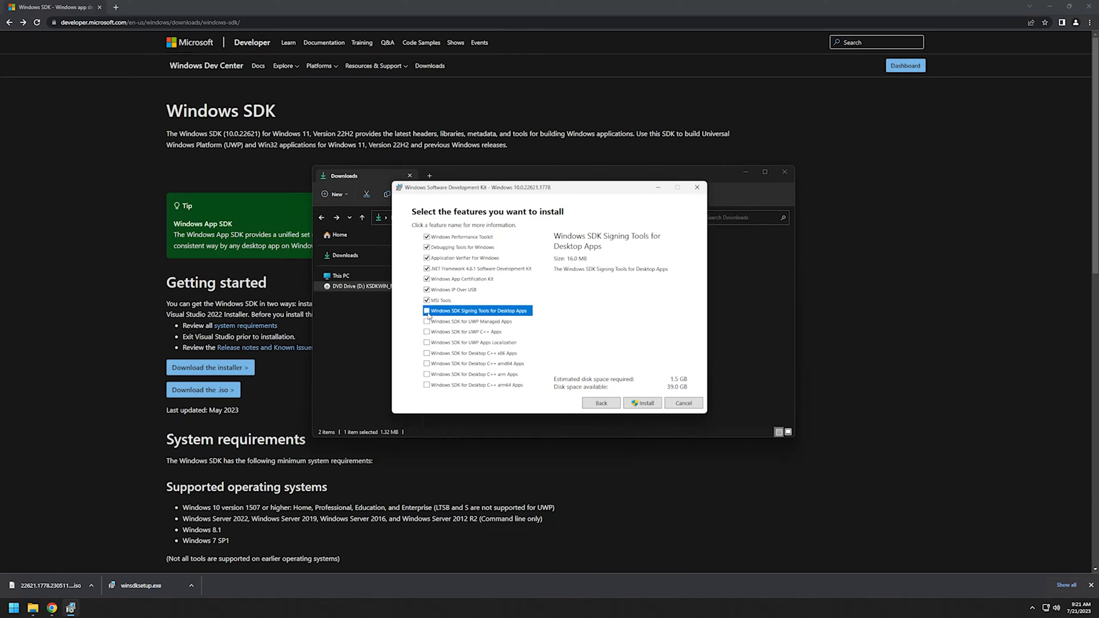
pyautogui.click(454, 289)
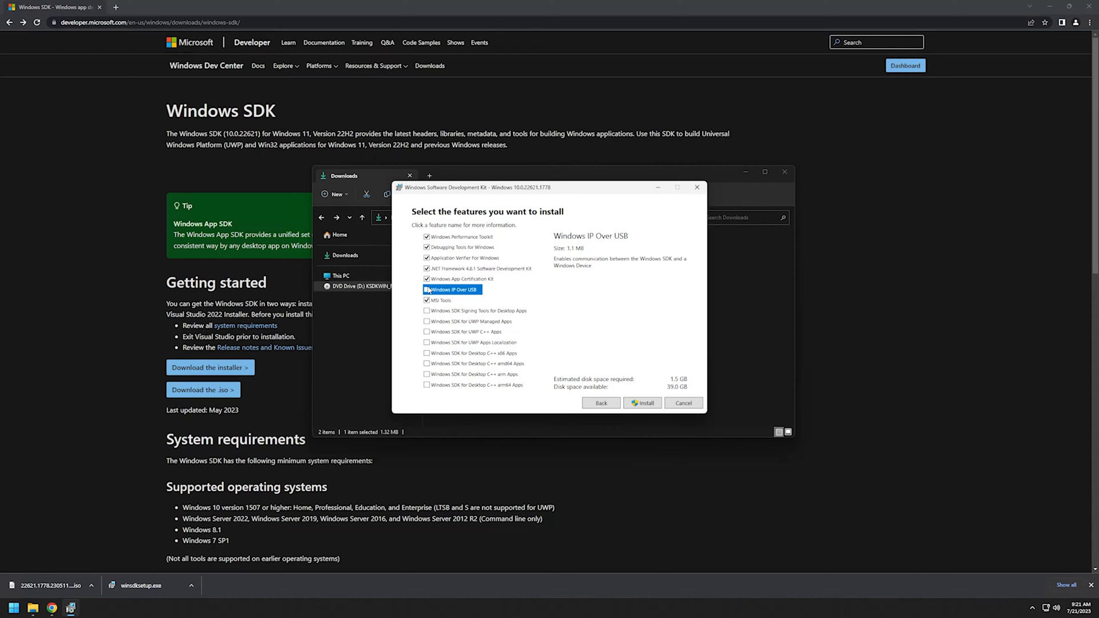
pyautogui.click(478, 268)
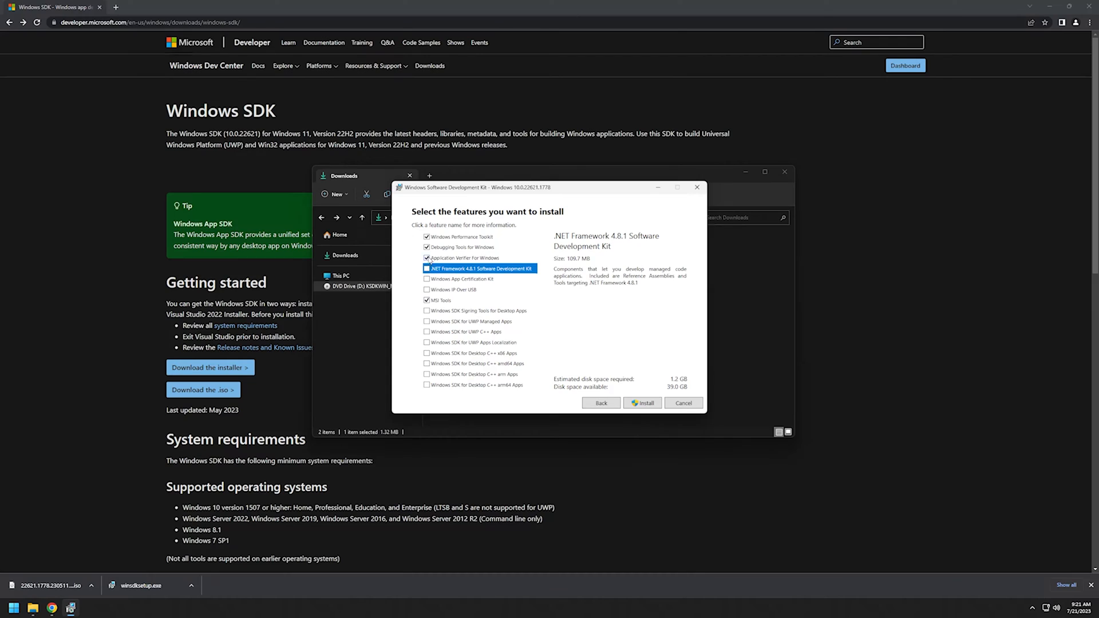
pyautogui.click(461, 247)
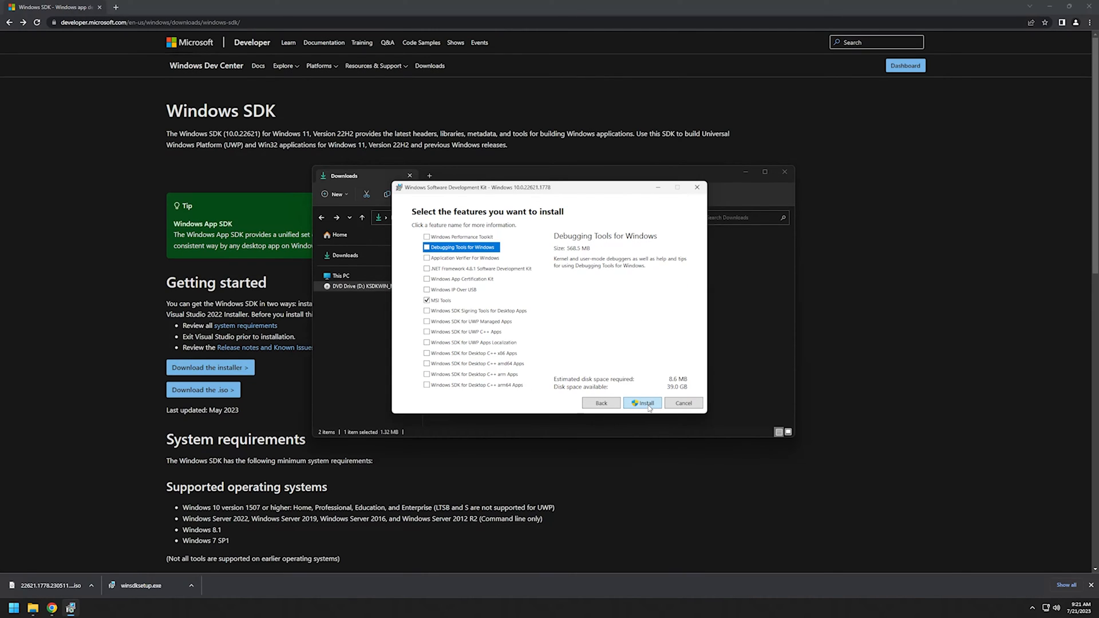
pyautogui.click(642, 401)
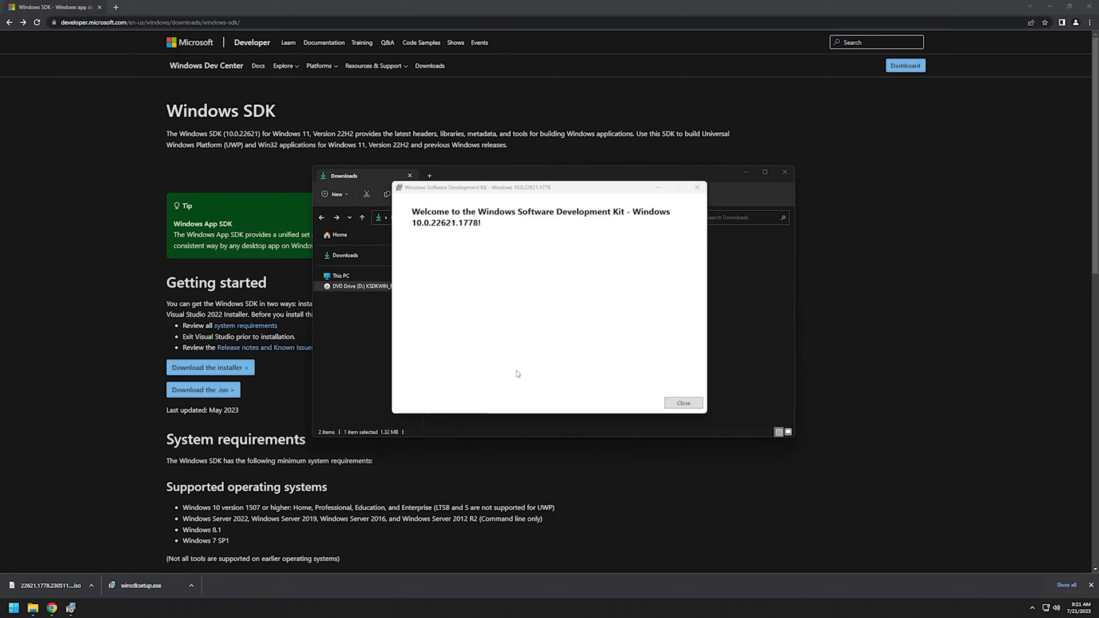
# - Close the finished setup and browse to C:\Program Files (x86), selecting Windows Kits
pyautogui.click(682, 403)
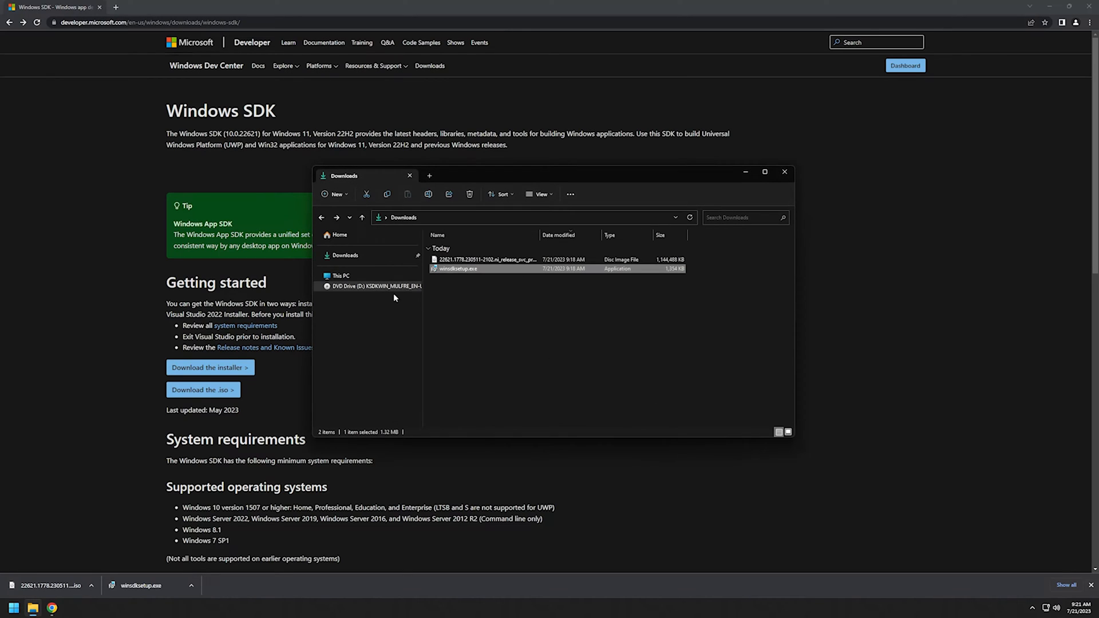
pyautogui.click(340, 276)
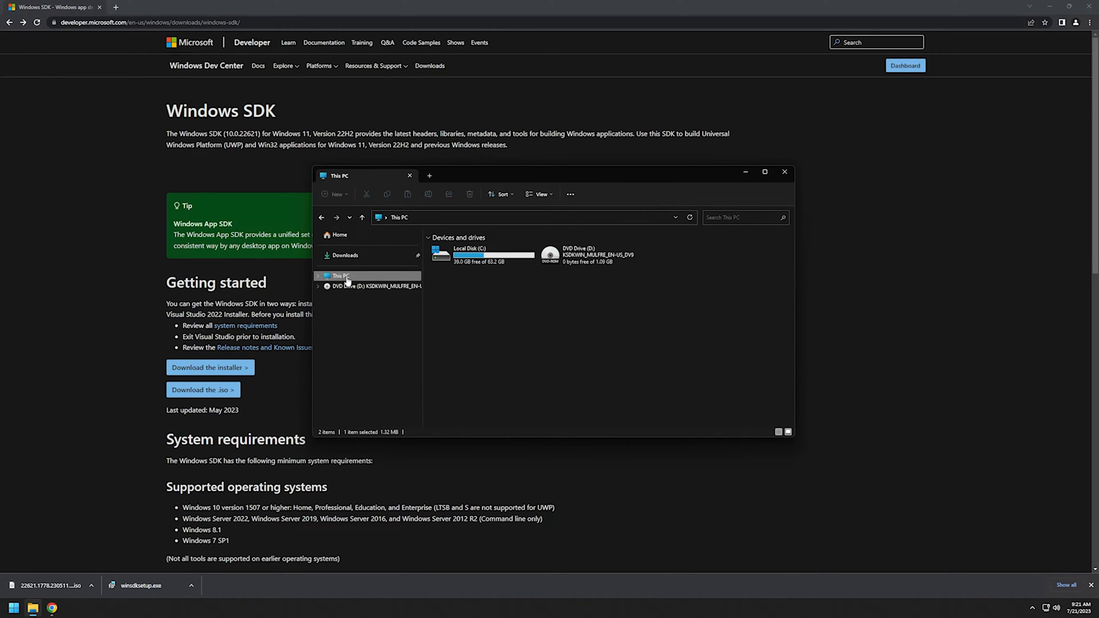
pyautogui.doubleClick(483, 251)
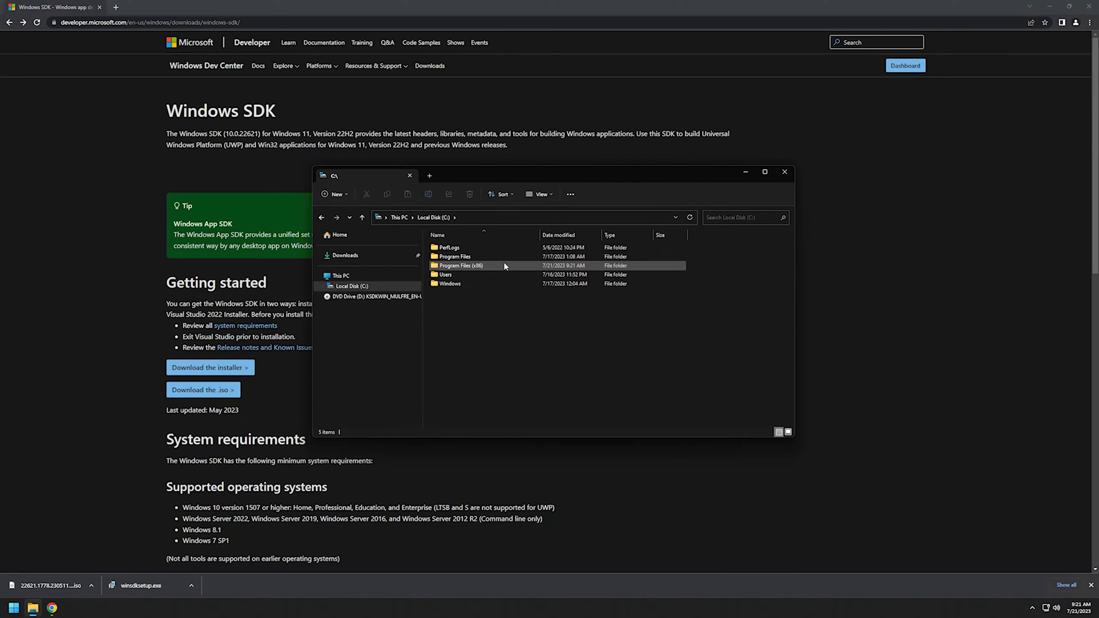
pyautogui.moveTo(459, 266)
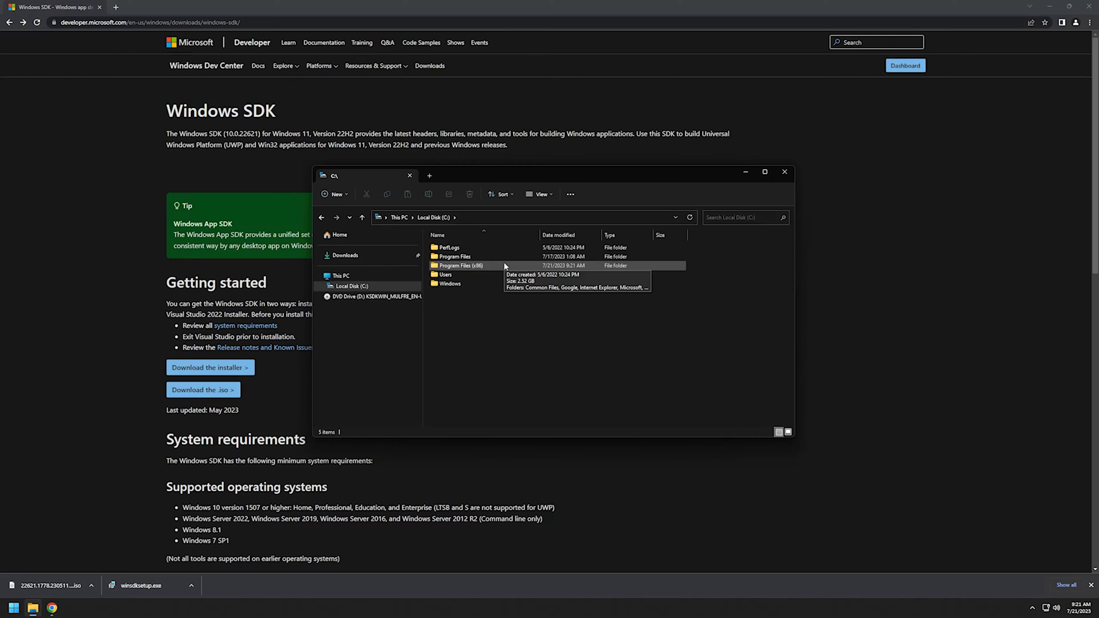
pyautogui.moveTo(483, 272)
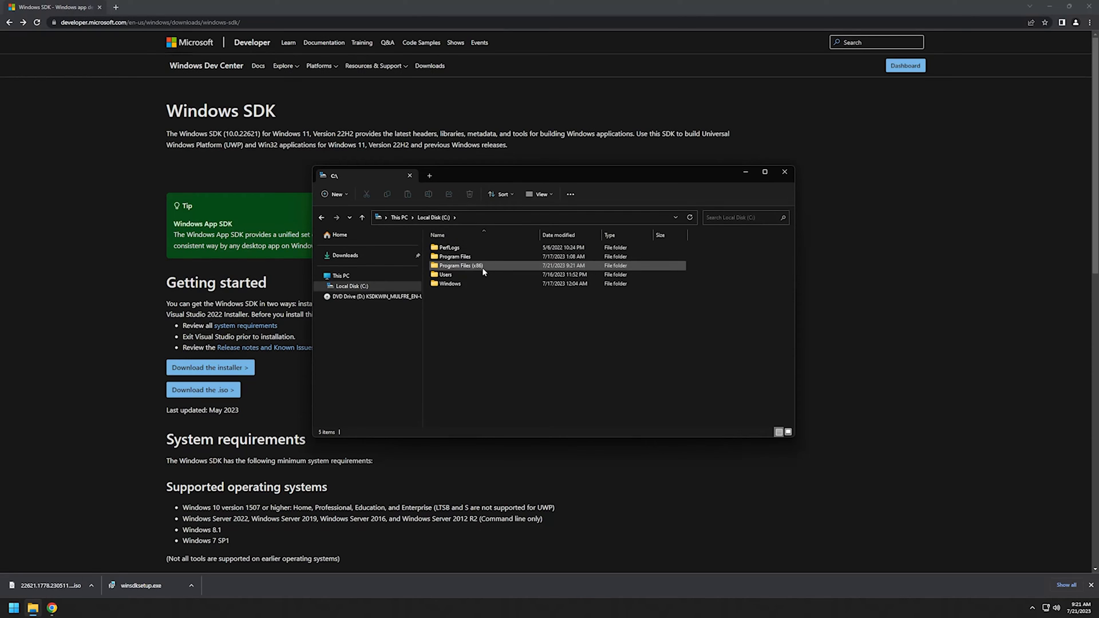
pyautogui.moveTo(459, 265)
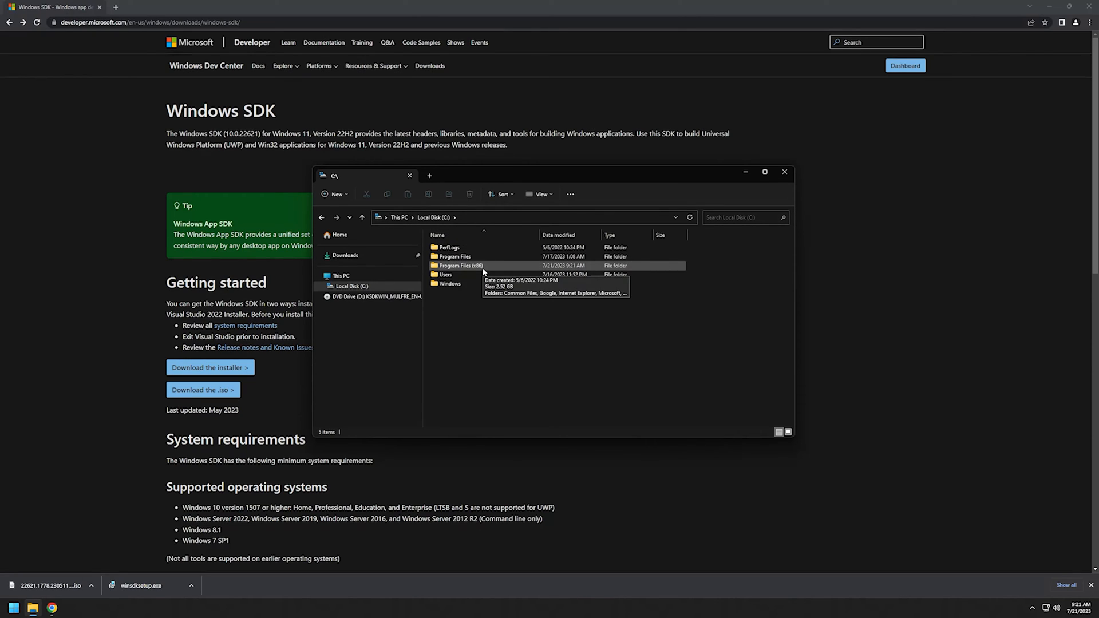
pyautogui.doubleClick(460, 266)
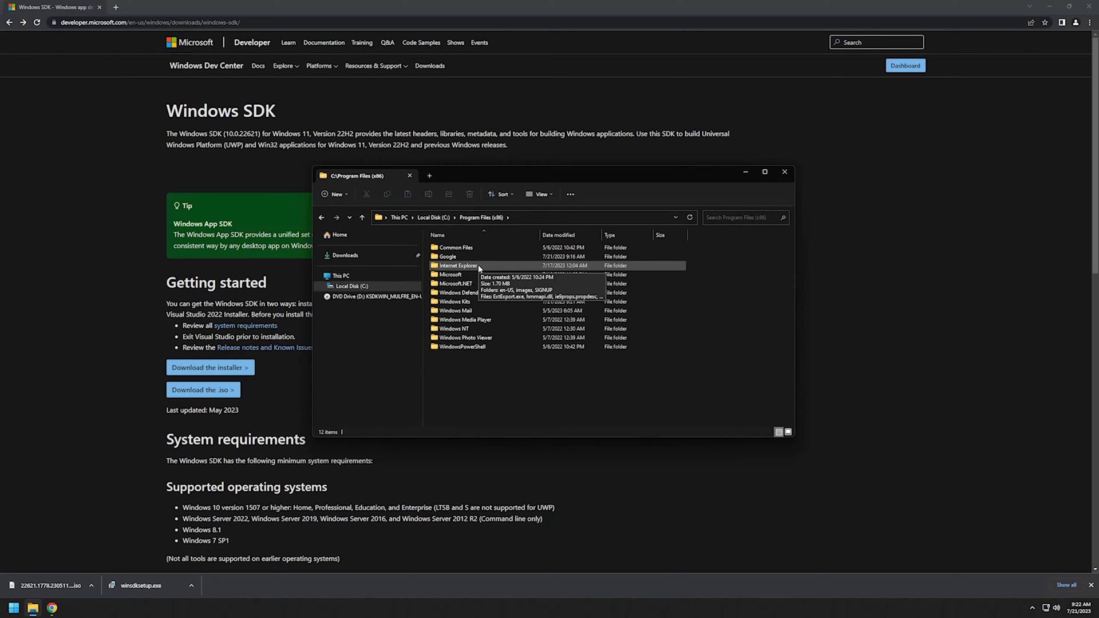
pyautogui.click(455, 301)
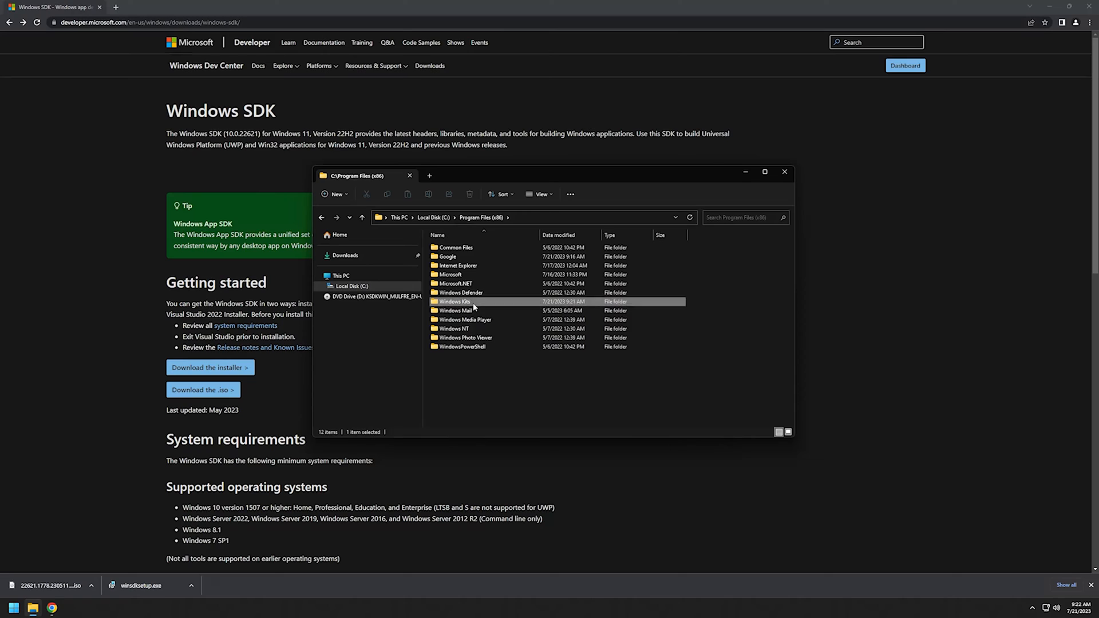
# - Browse into Windows Kits\10\bin\10.0.22621.0\x86 and run Orca-x86_en-us.msi
pyautogui.doubleClick(453, 301)
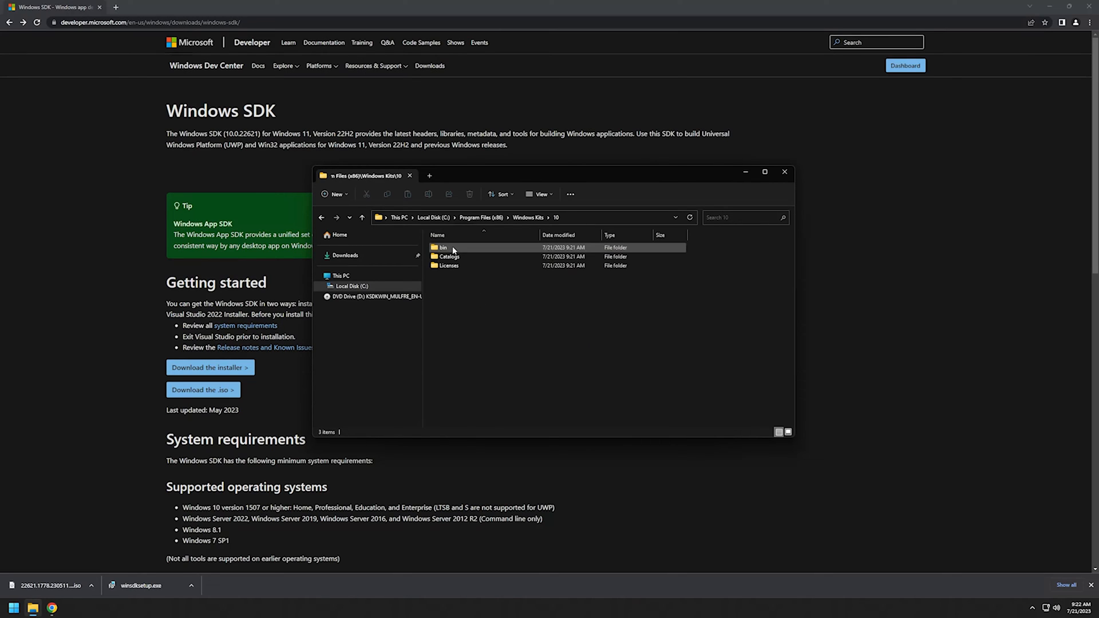
pyautogui.doubleClick(442, 247)
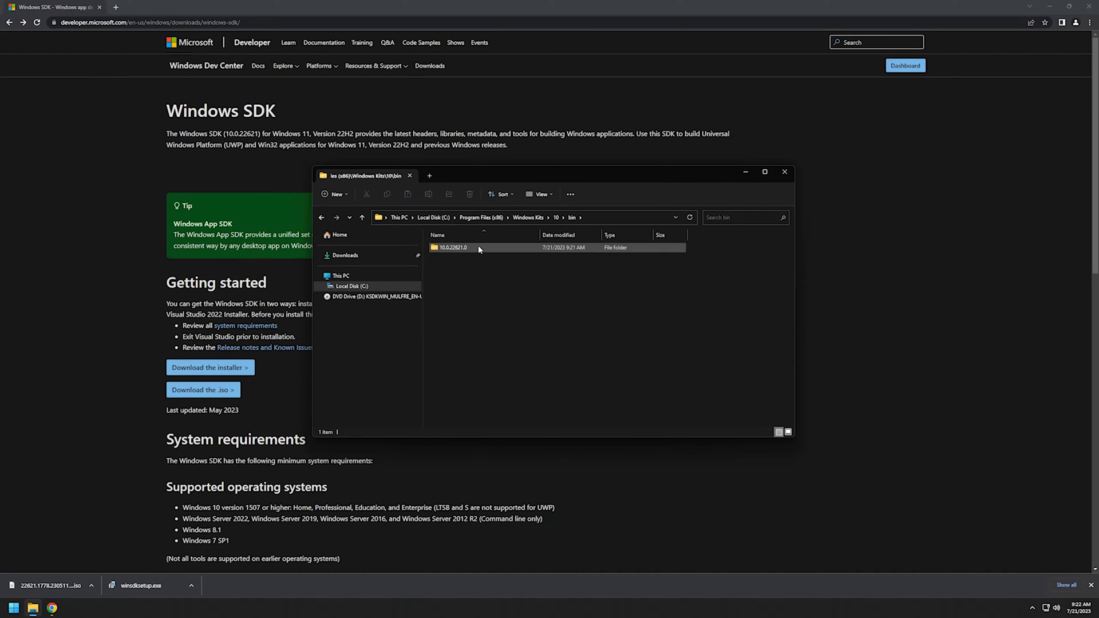
pyautogui.doubleClick(452, 247)
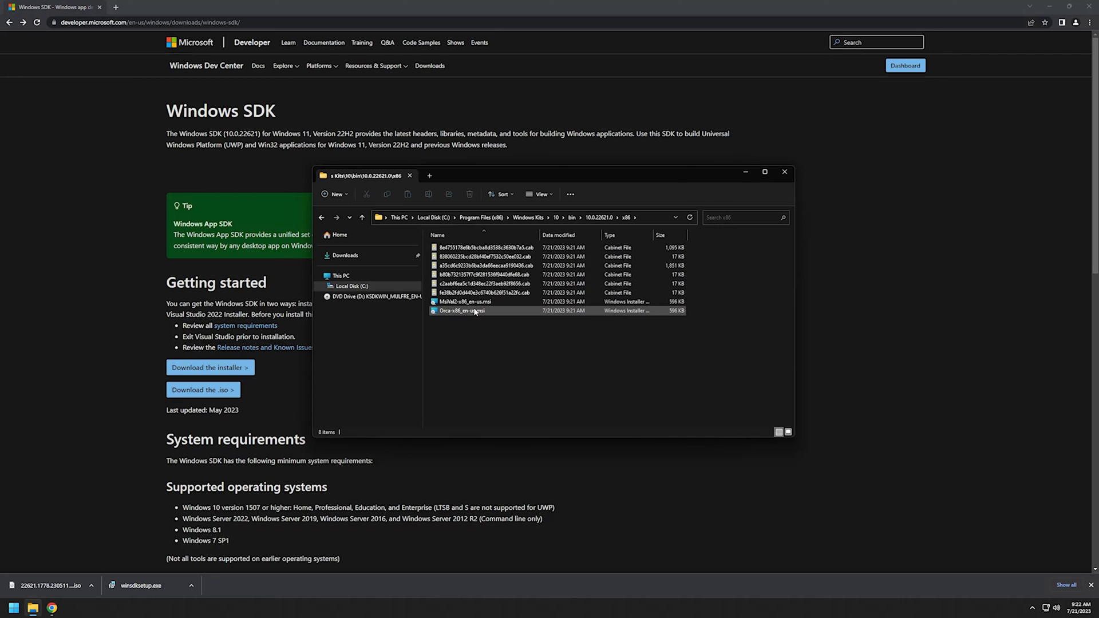
pyautogui.doubleClick(460, 310)
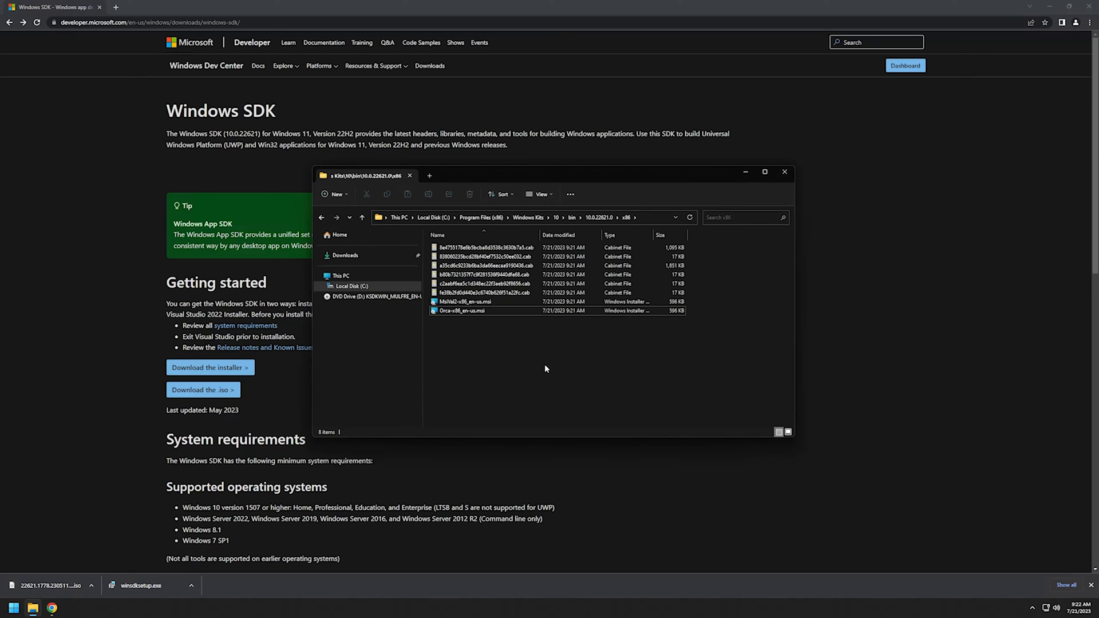
# - Load Orca-x86_en-us.msi read-only in Orca, listing its 25 tables
pyautogui.doubleClick(464, 310)
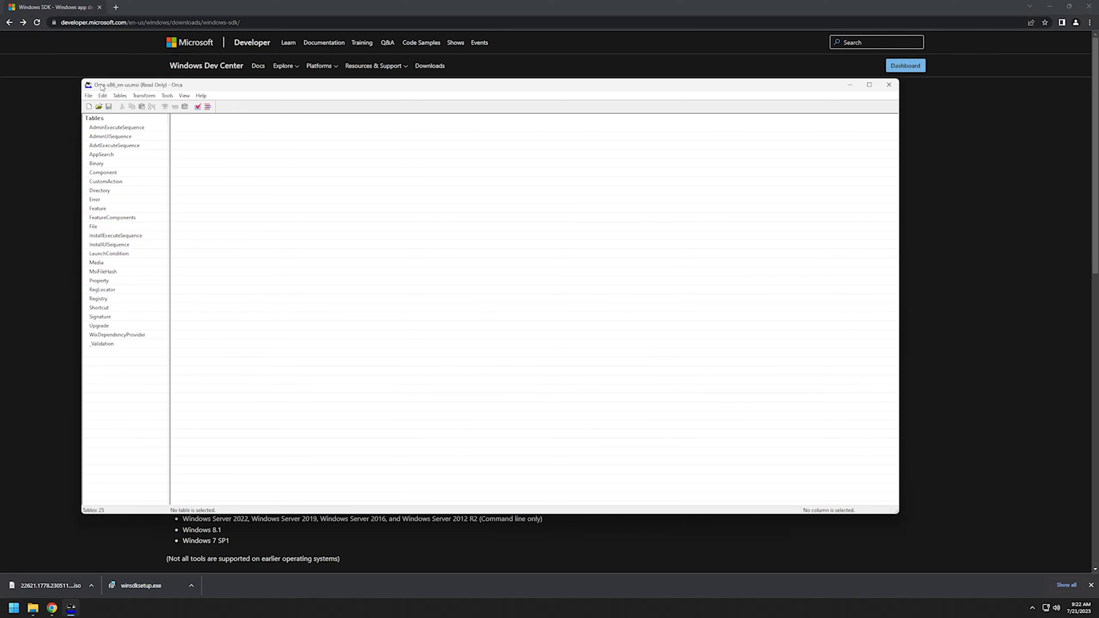
pyautogui.moveTo(135, 105)
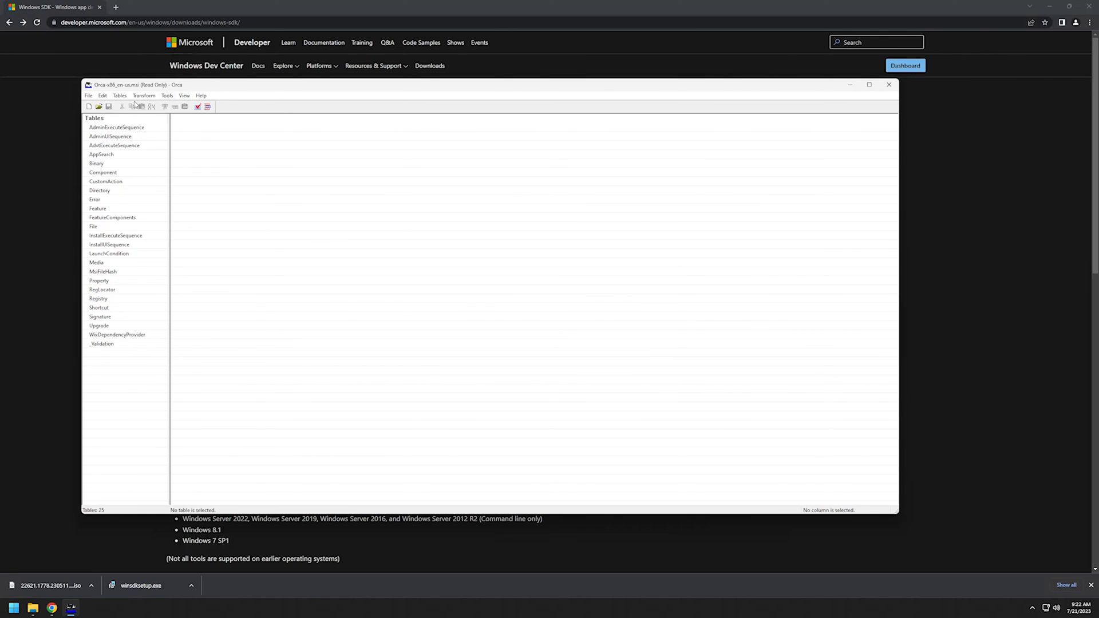
pyautogui.moveTo(50, 118)
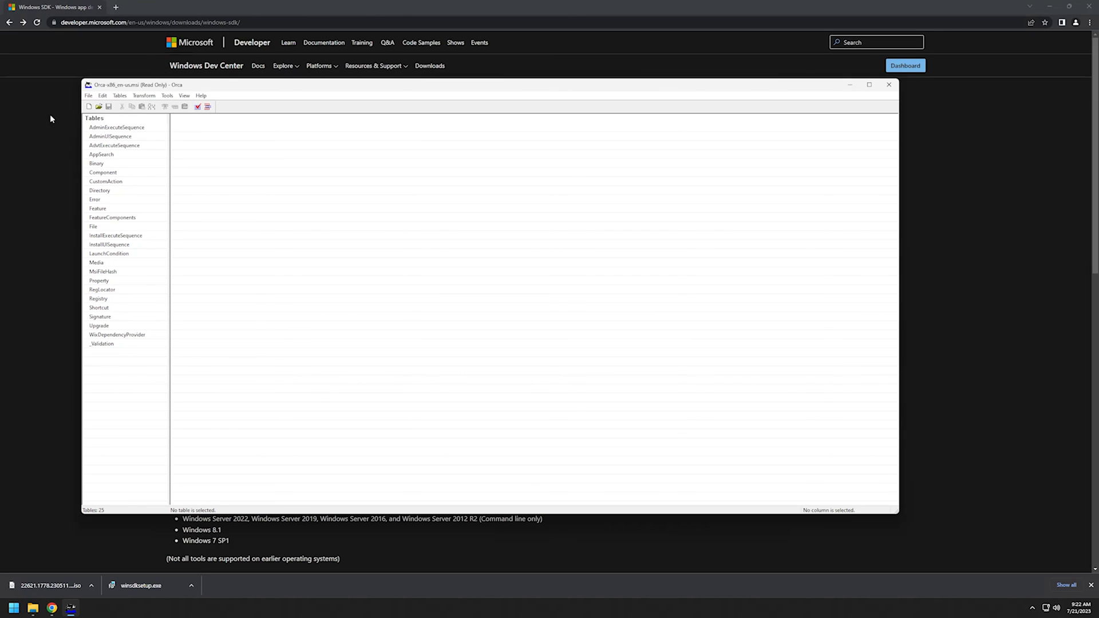
pyautogui.moveTo(130, 276)
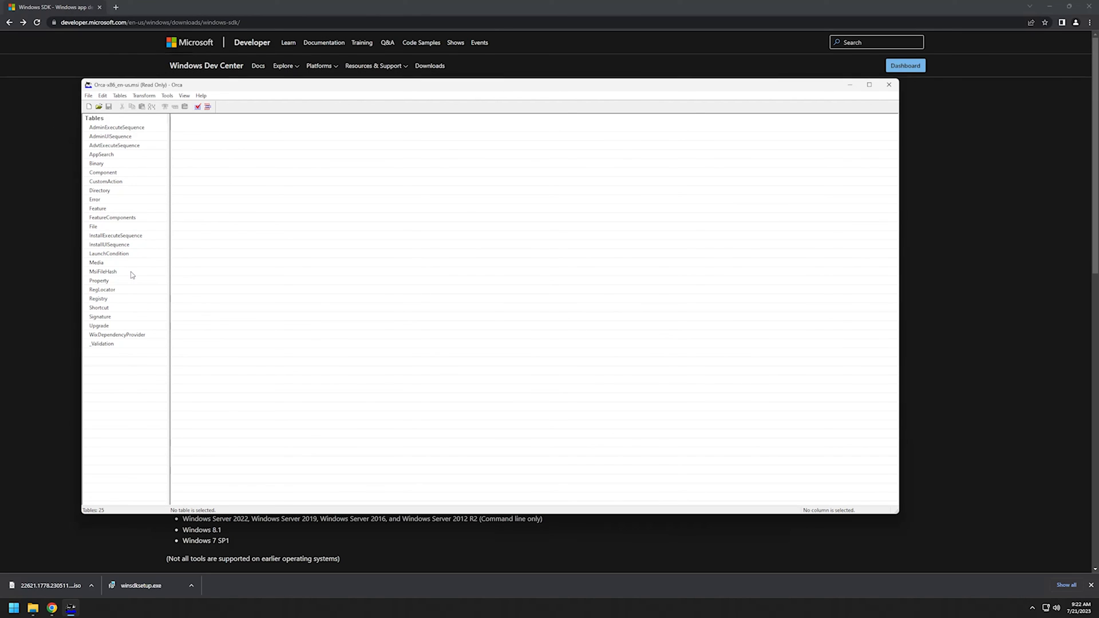
pyautogui.moveTo(132, 272)
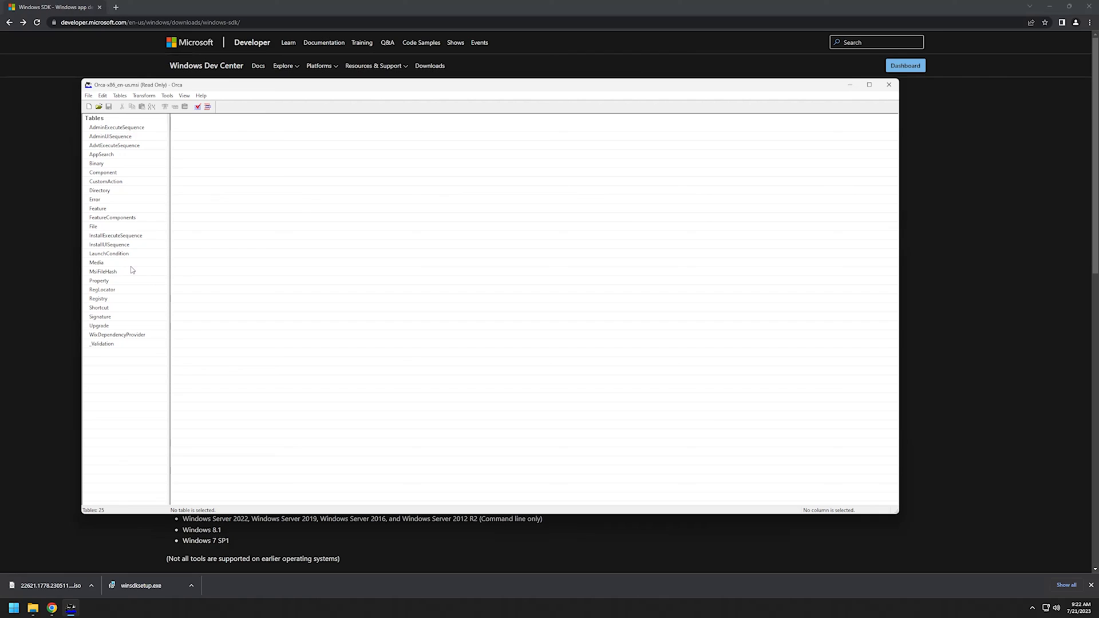